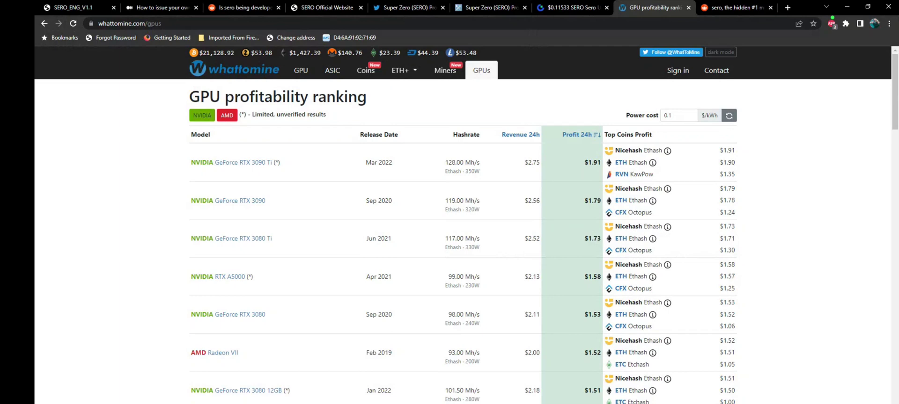
Scroll down through the currently open page, then back up slightly
scroll(down, 3)
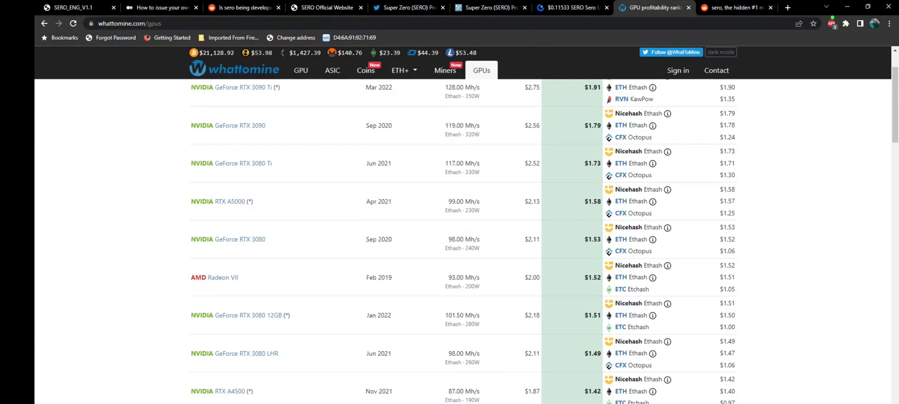
scroll(down, 3)
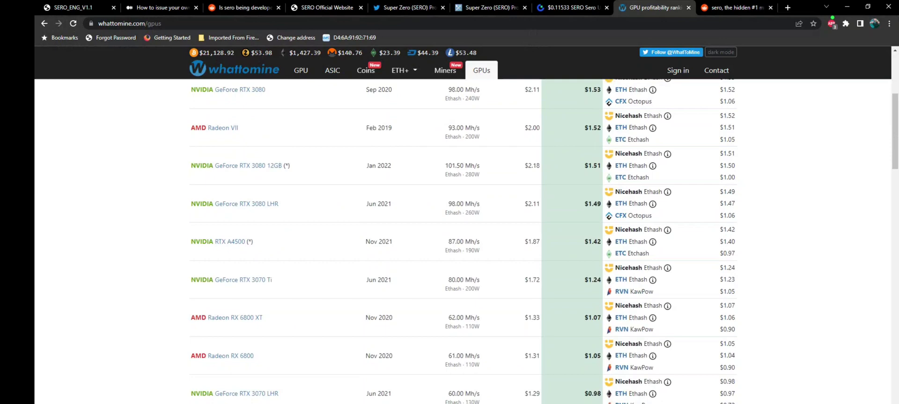
scroll(down, 3)
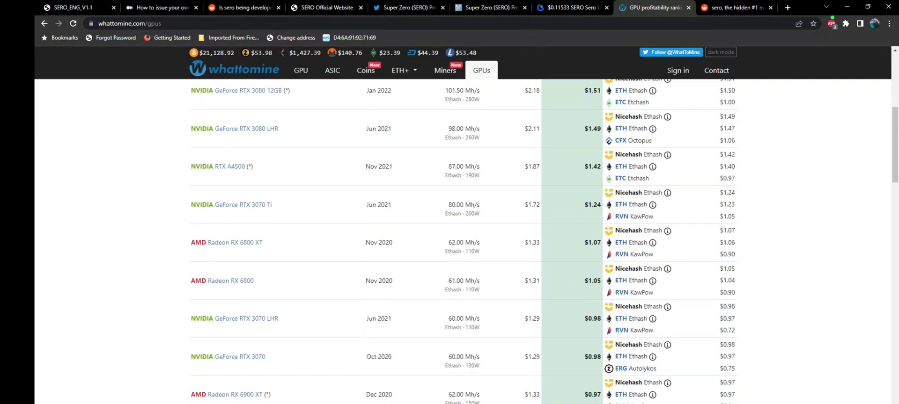
scroll(down, 3)
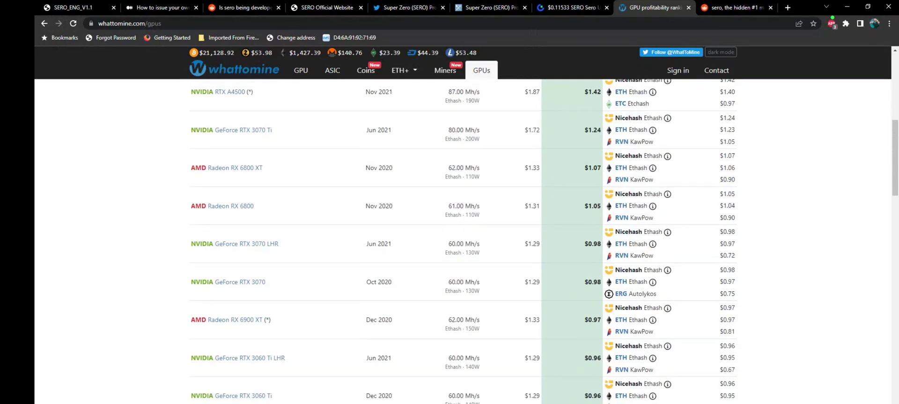
scroll(down, 3)
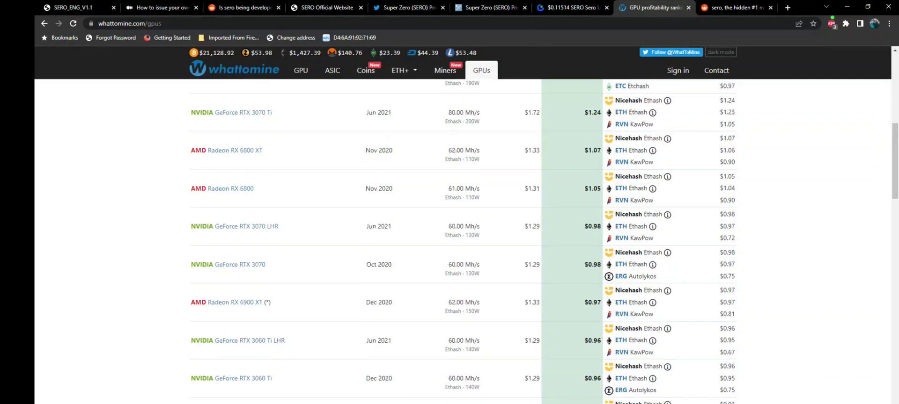
scroll(down, 3)
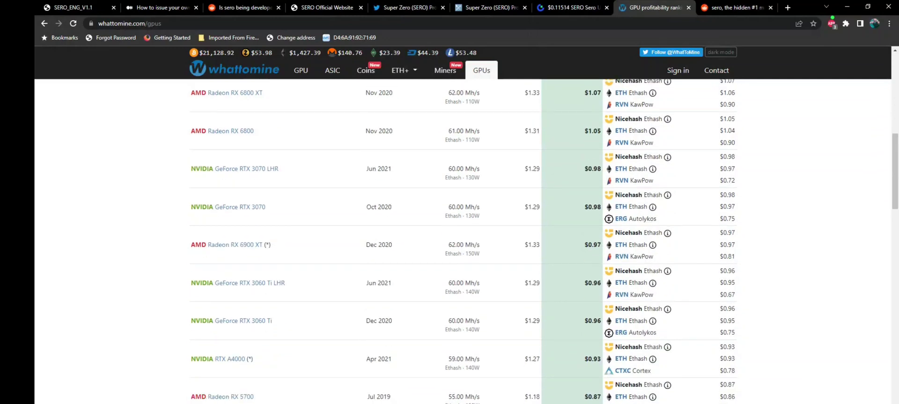
scroll(down, 3)
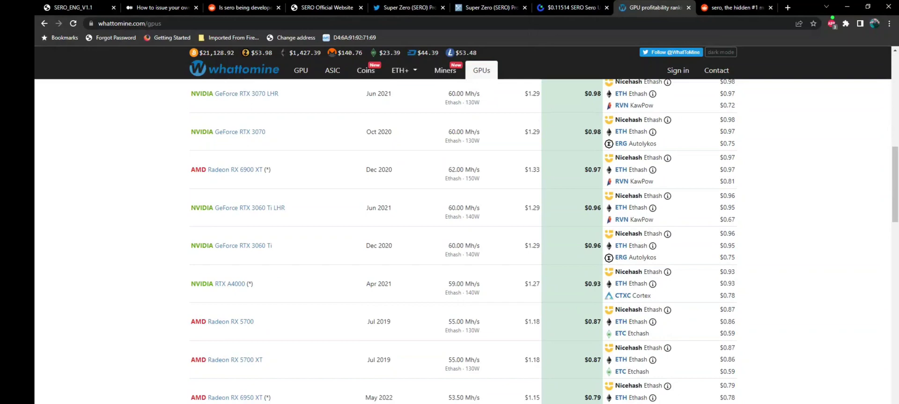
scroll(up, 3)
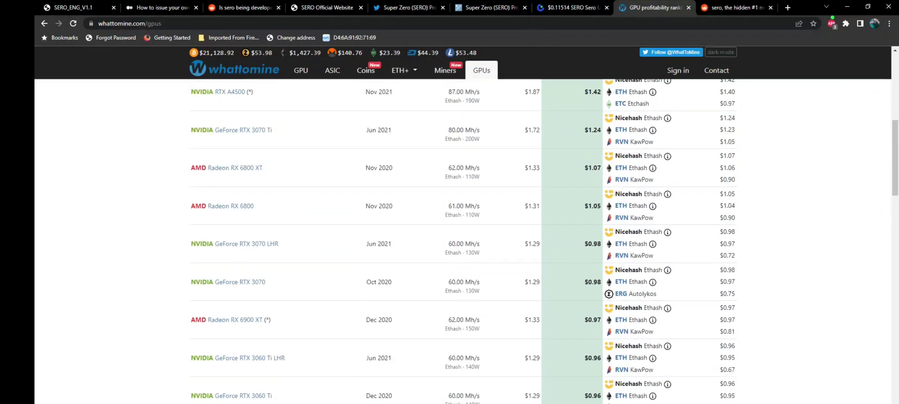
scroll(up, 3)
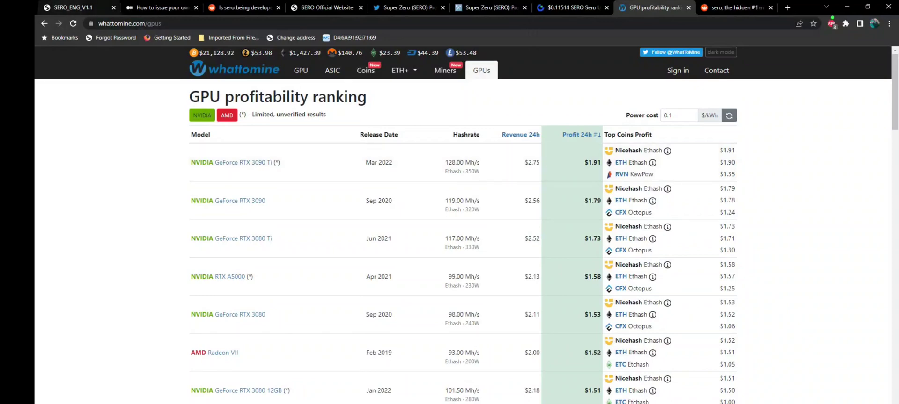
Switch to the SERO technical white paper and read onward from page 7
click(70, 8)
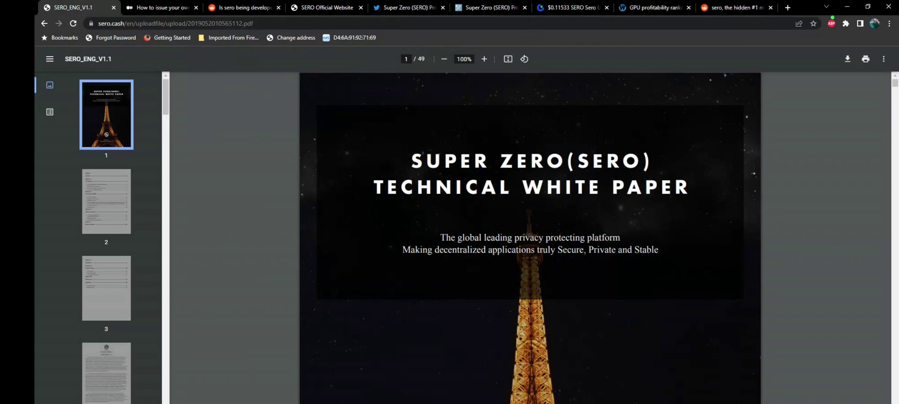
scroll(down, 3)
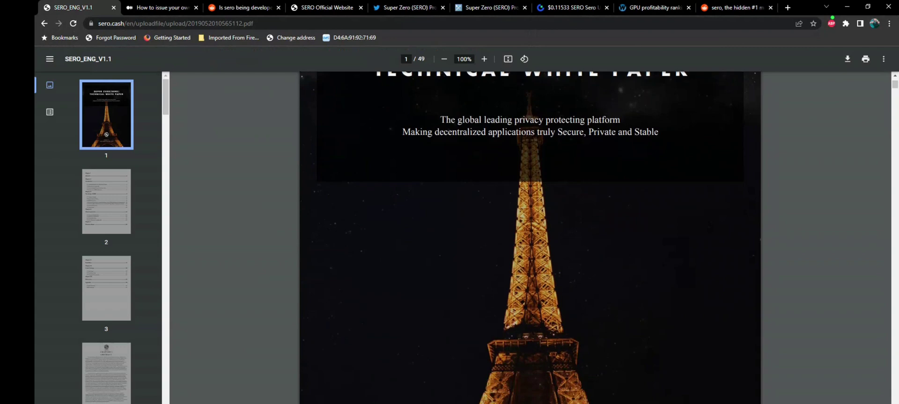
scroll(down, 3)
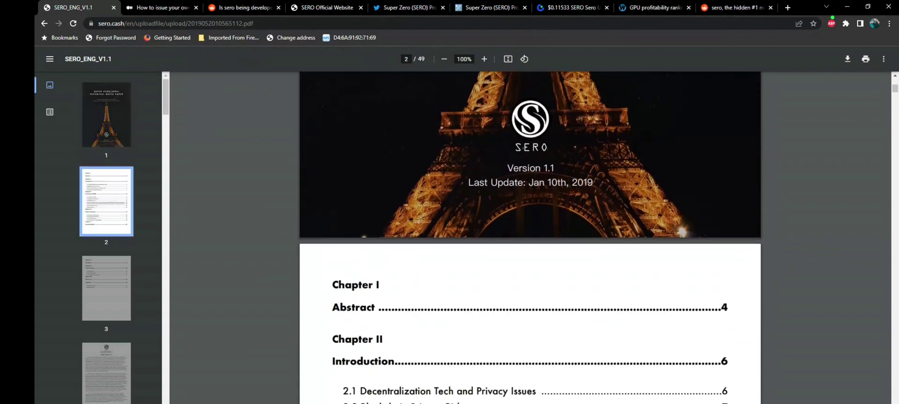
scroll(down, 3)
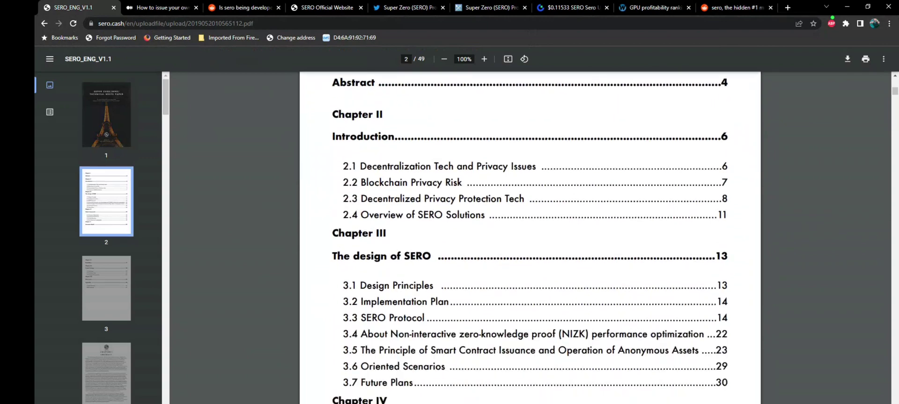
scroll(down, 3)
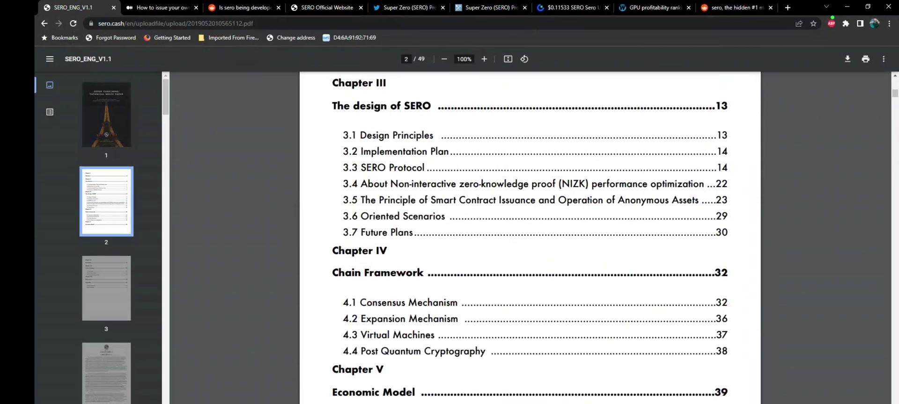
scroll(down, 3)
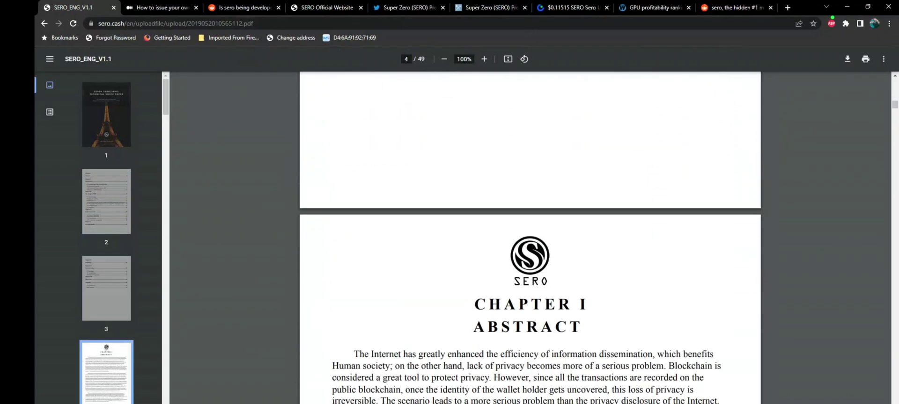
scroll(down, 3)
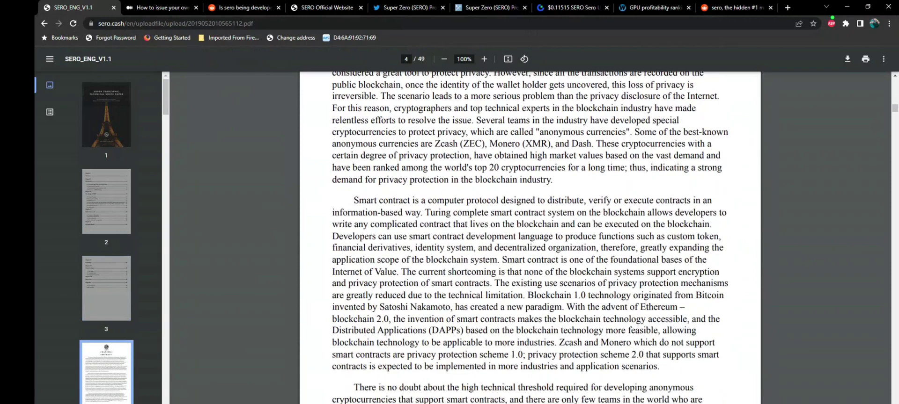
scroll(down, 3)
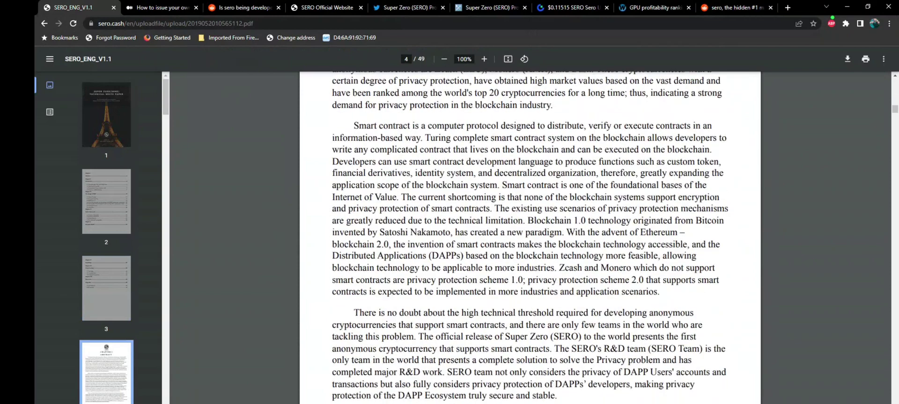
scroll(down, 3)
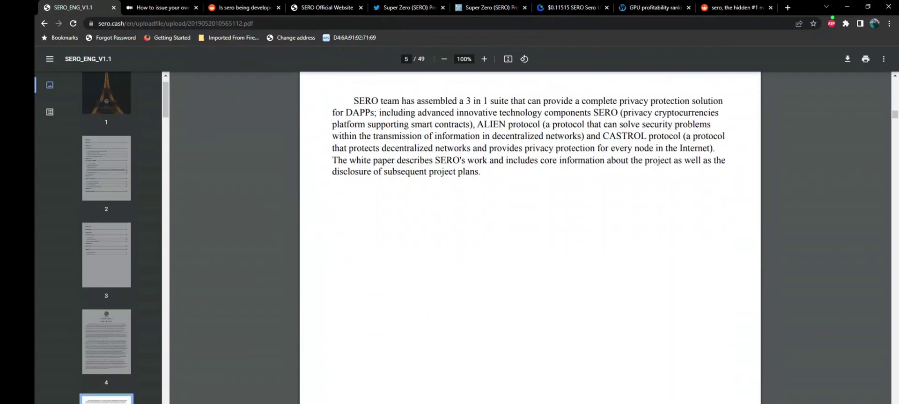
scroll(down, 3)
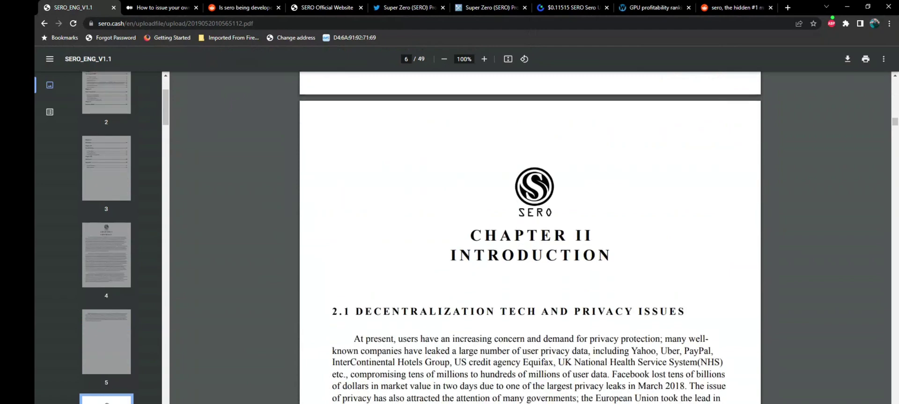
scroll(down, 3)
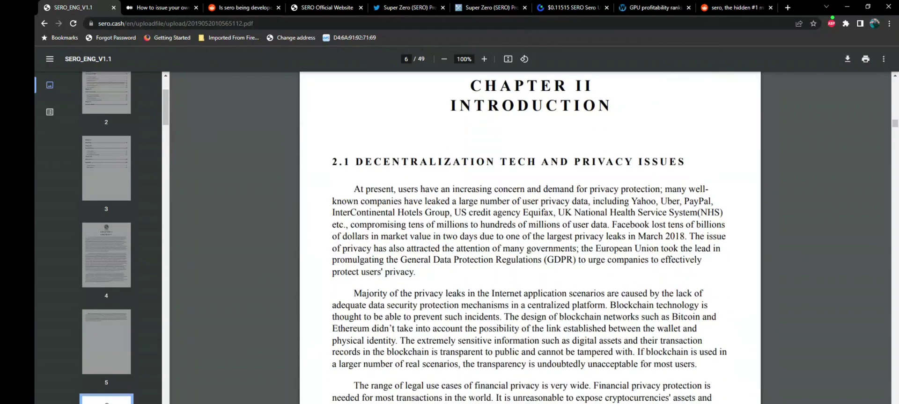
scroll(down, 3)
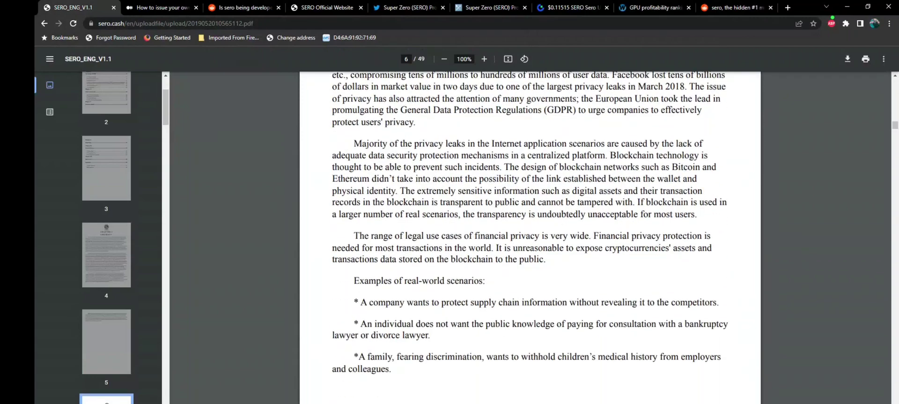
scroll(down, 3)
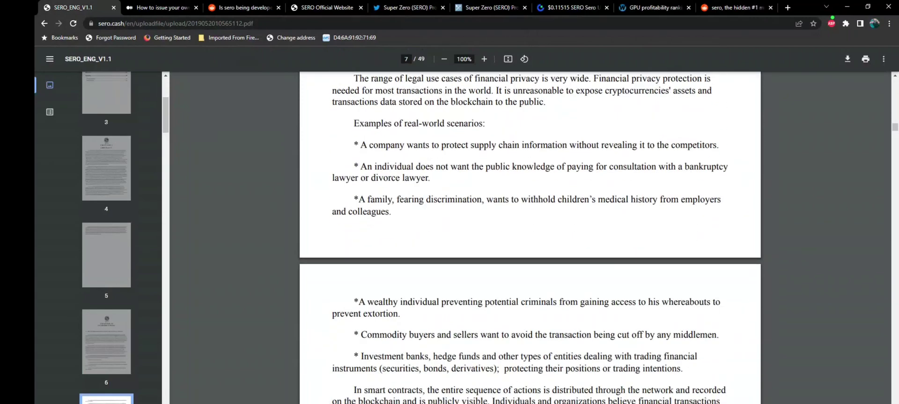
scroll(down, 3)
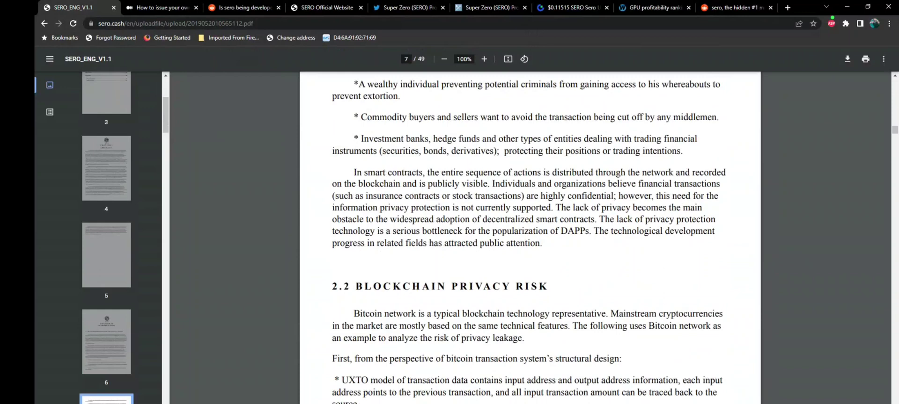
Keep reading until the Monero (XMR) heading on page 10 is in view
scroll(down, 3)
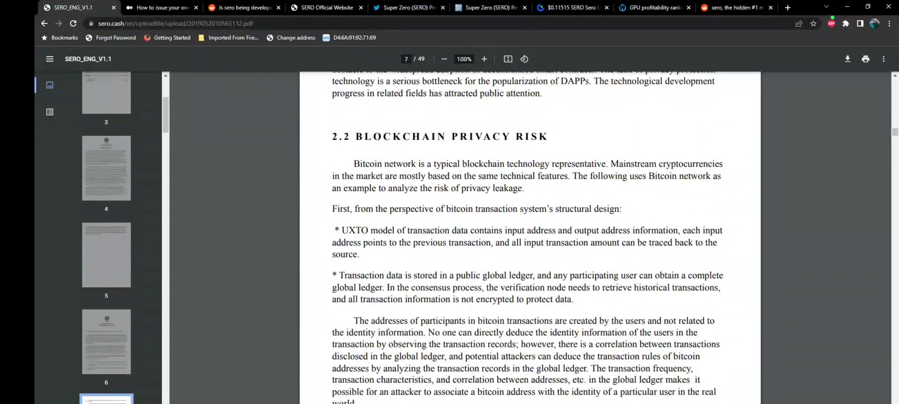
scroll(down, 3)
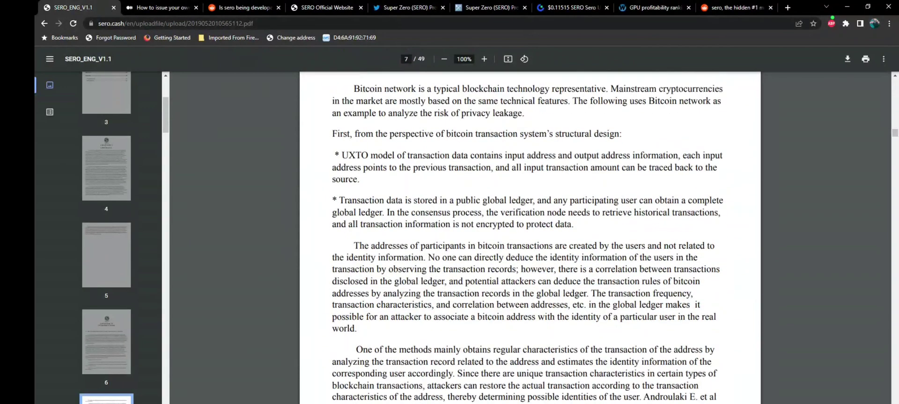
scroll(down, 3)
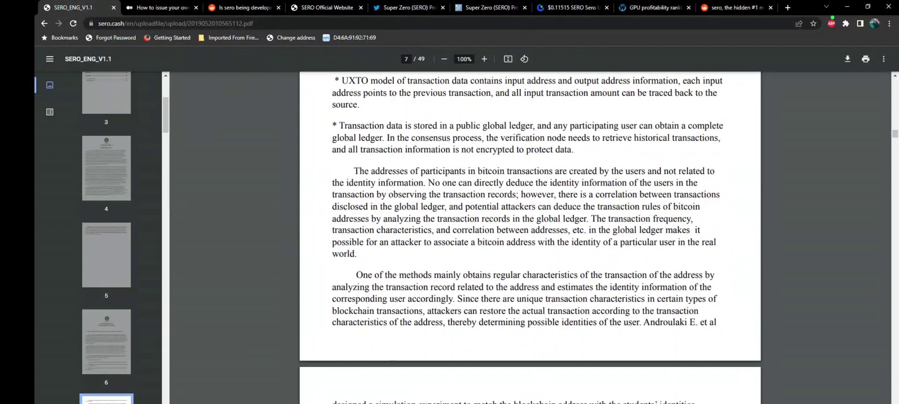
scroll(down, 3)
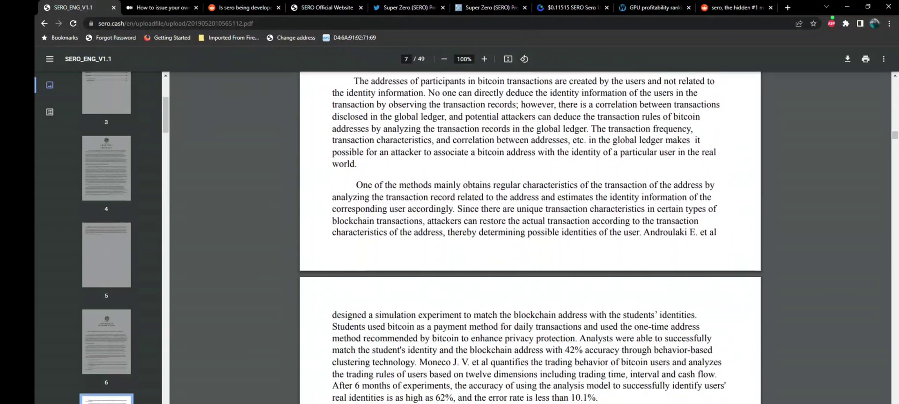
scroll(down, 3)
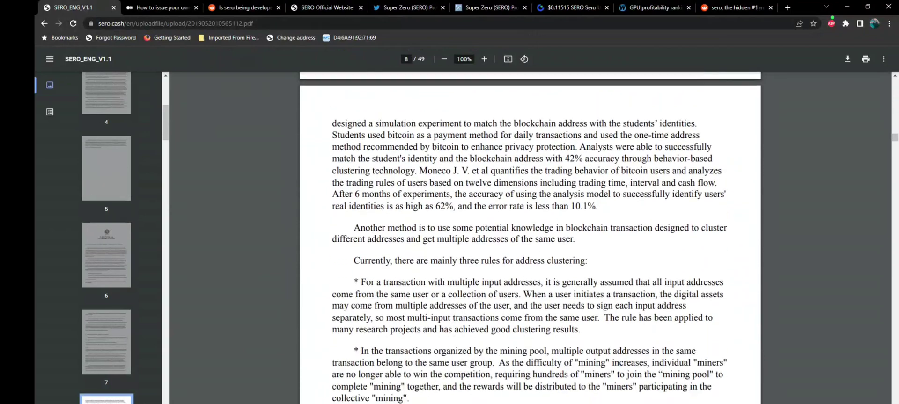
scroll(down, 3)
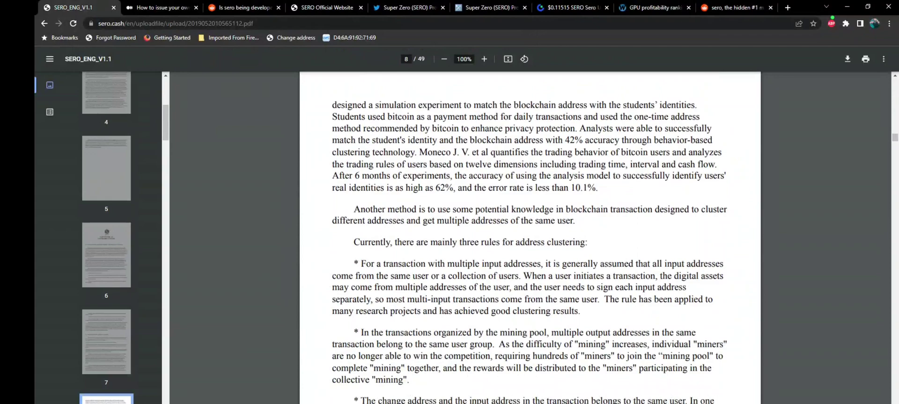
scroll(down, 3)
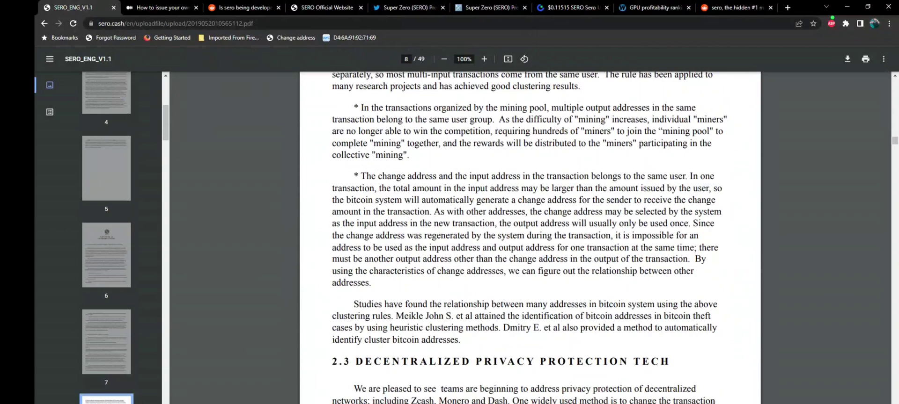
scroll(down, 3)
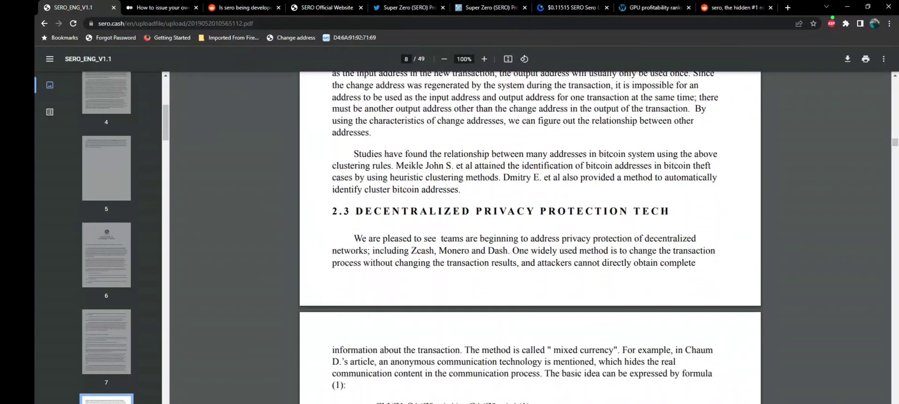
scroll(down, 3)
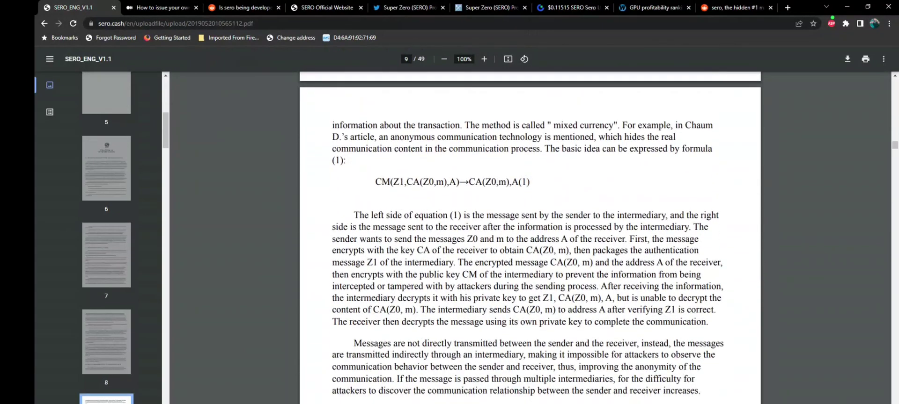
scroll(down, 3)
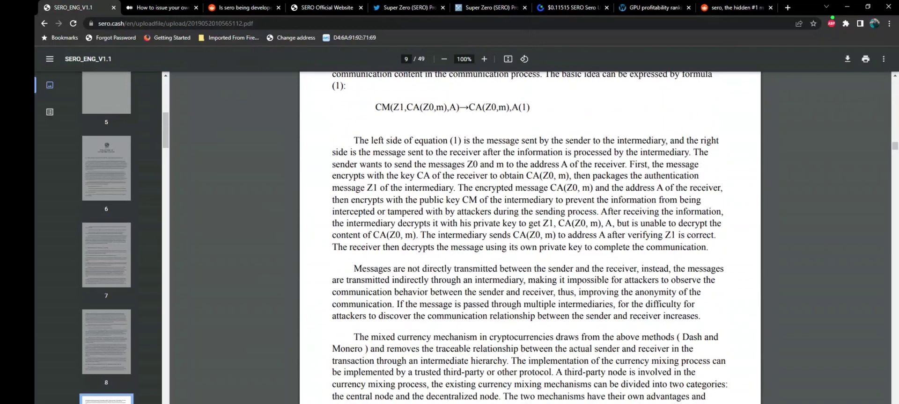
scroll(down, 3)
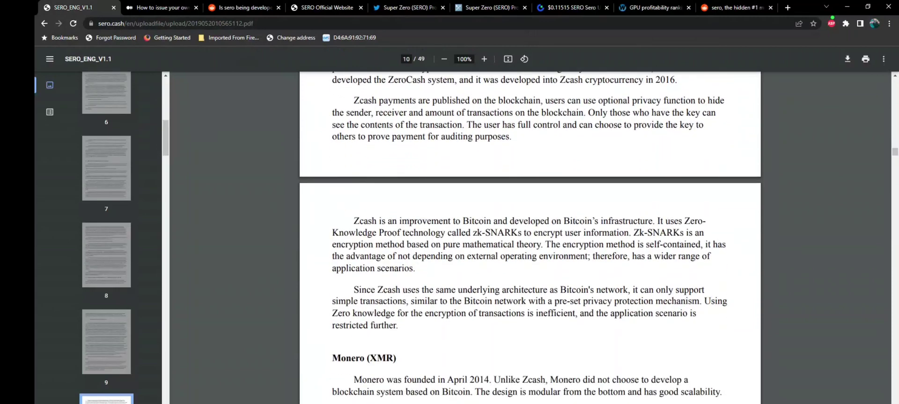
scroll(down, 3)
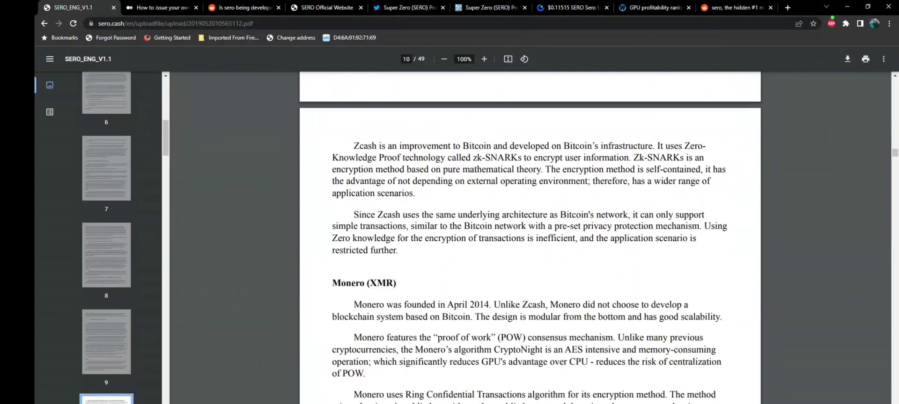
scroll(down, 3)
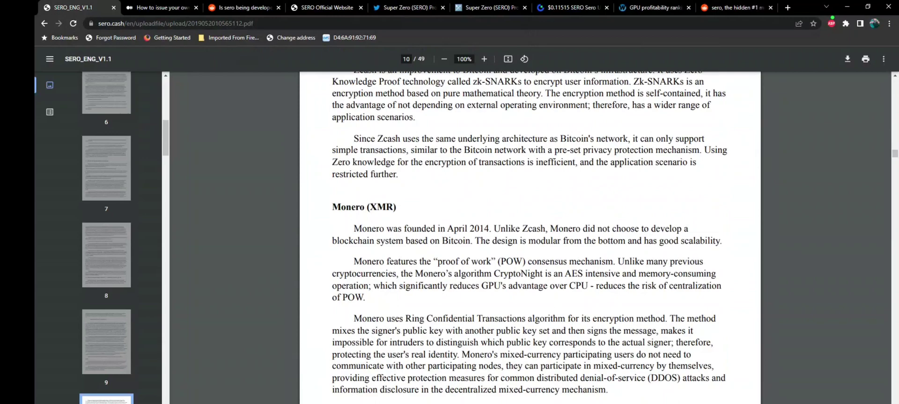
Scroll to page 11, showing the Conclusion and section 2.4 Overview of SERO Solutions
scroll(down, 3)
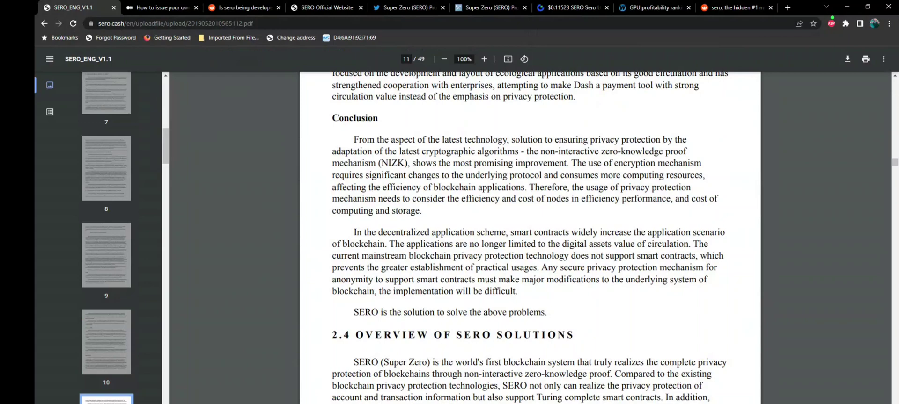
Scroll the white paper from page 22 down to section 3.7 Future Plans on page 30
scroll(down, 3)
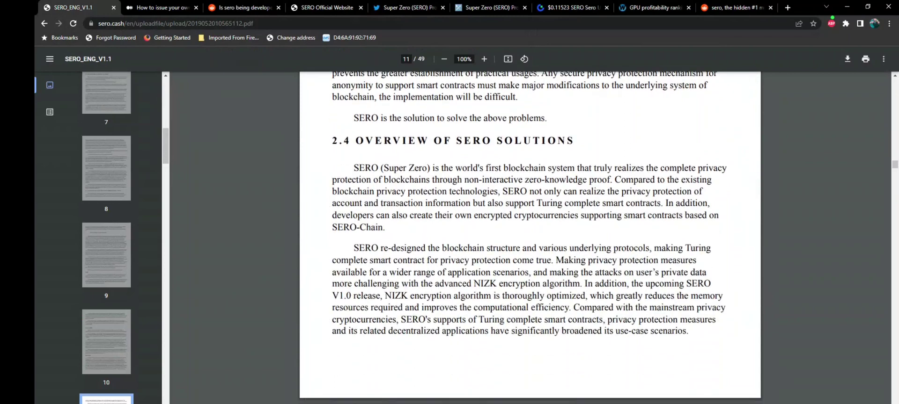
scroll(down, 3)
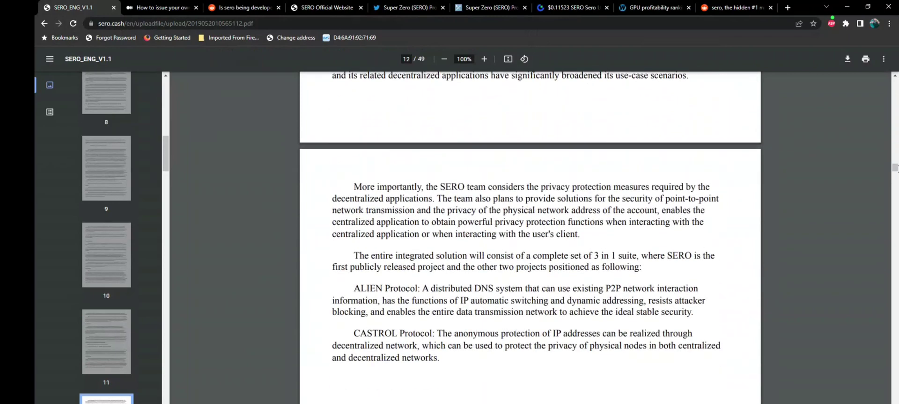
scroll(down, 3)
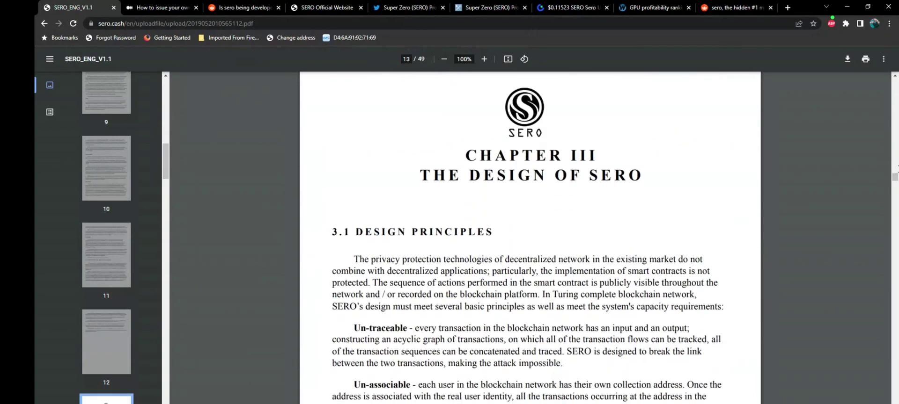
scroll(down, 3)
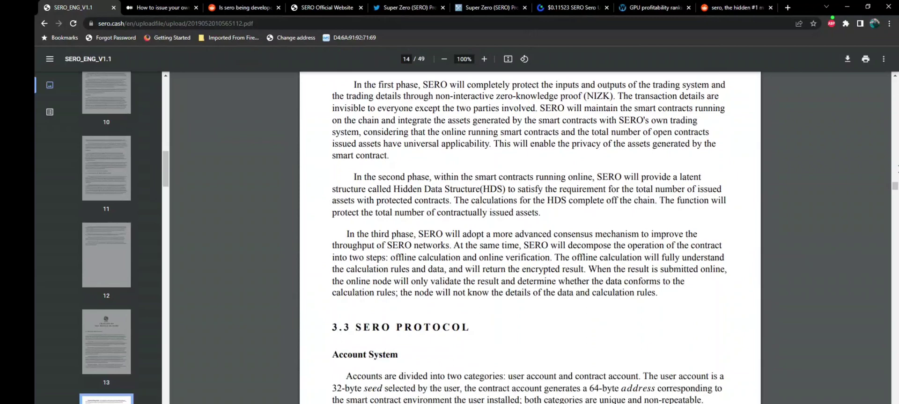
scroll(down, 3)
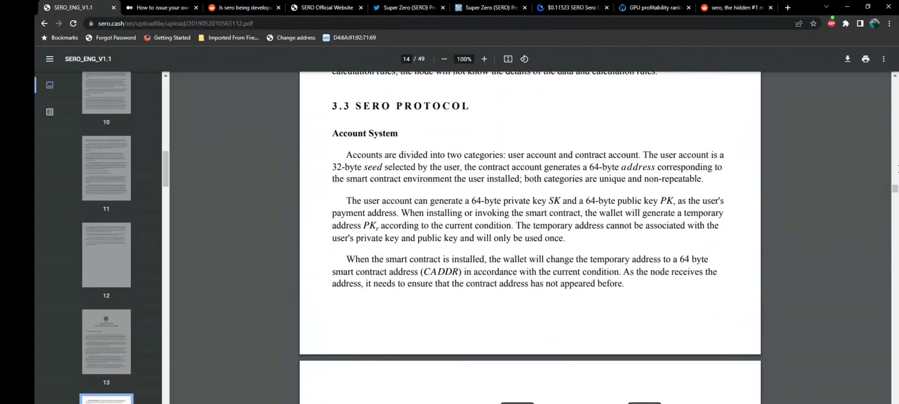
scroll(down, 3)
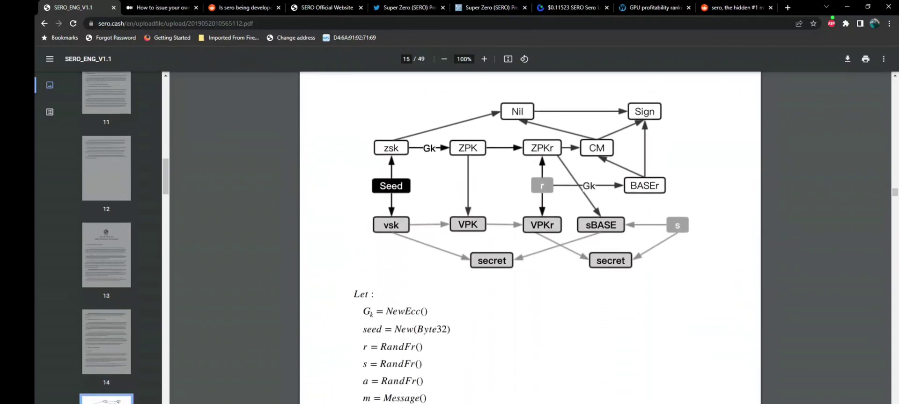
scroll(down, 3)
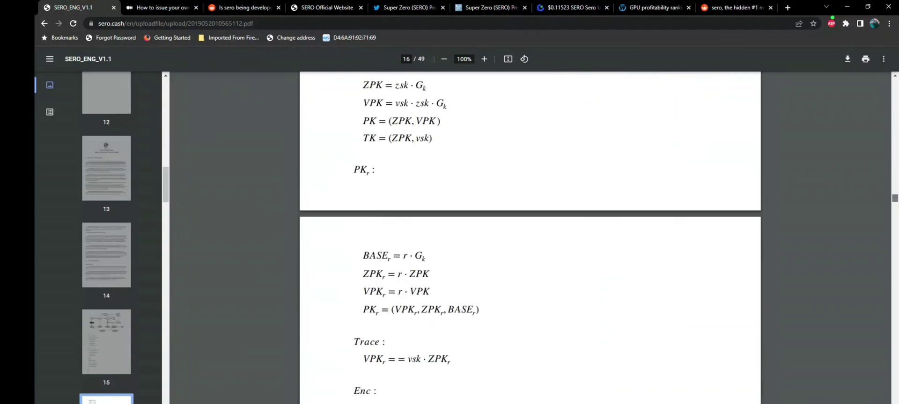
scroll(down, 3)
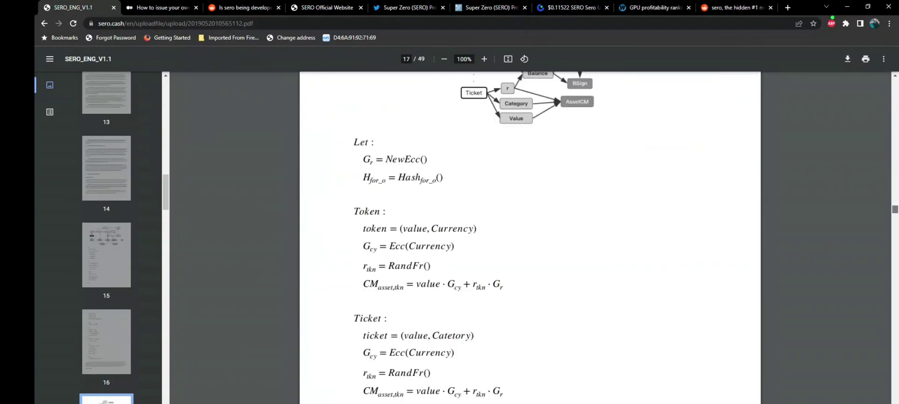
scroll(down, 3)
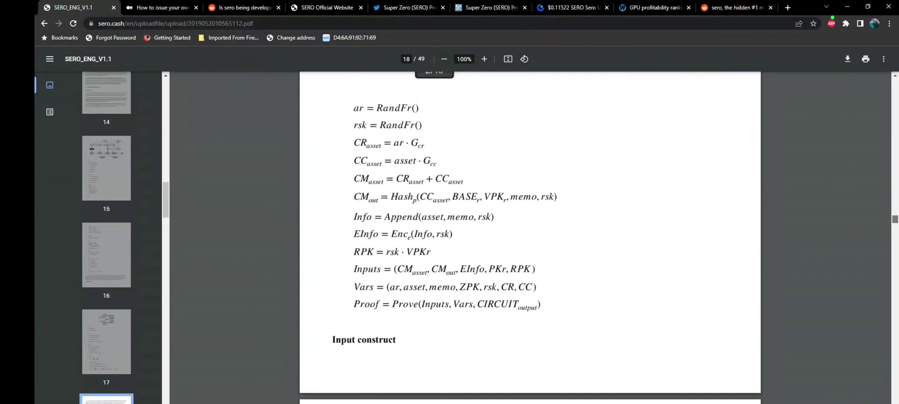
scroll(down, 3)
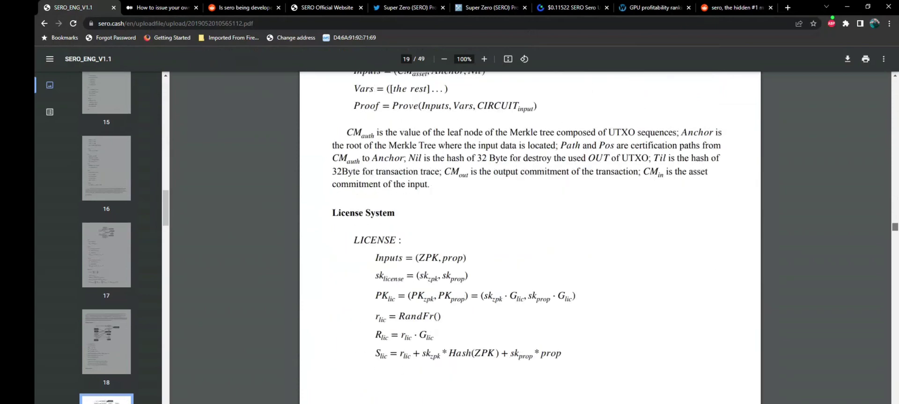
scroll(down, 3)
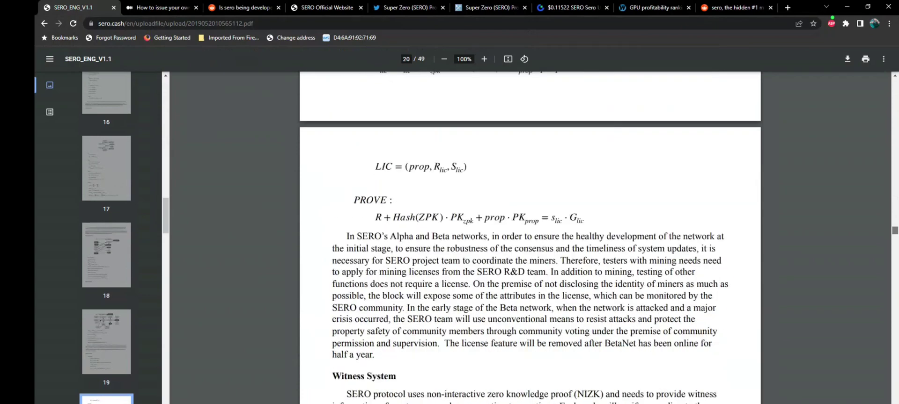
scroll(down, 3)
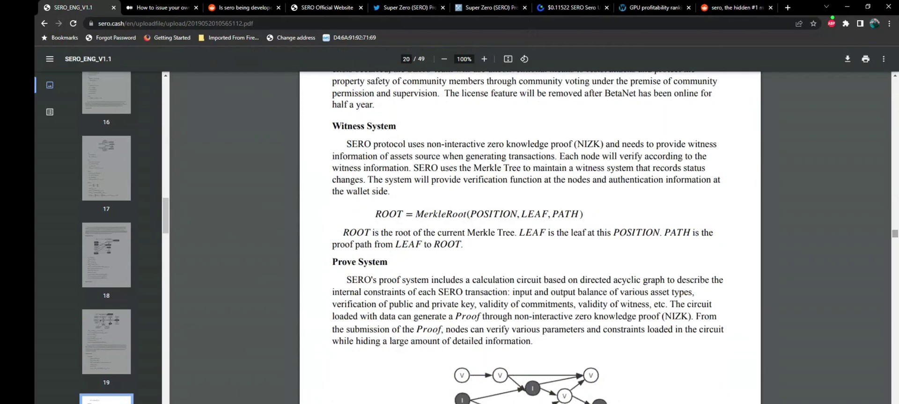
scroll(down, 3)
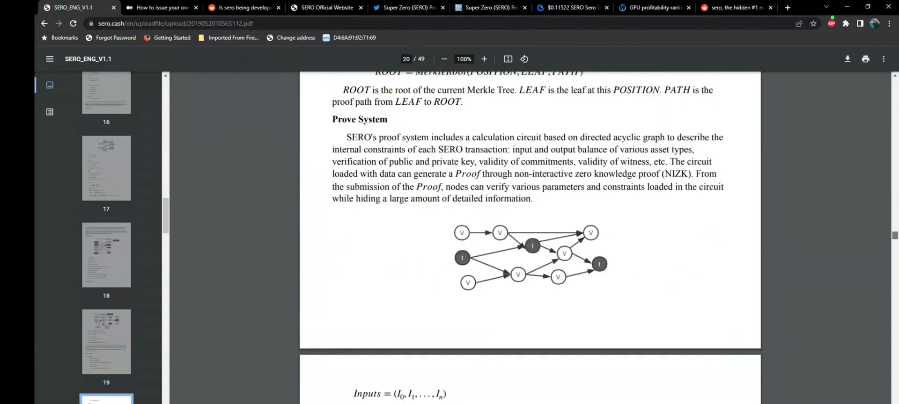
scroll(down, 3)
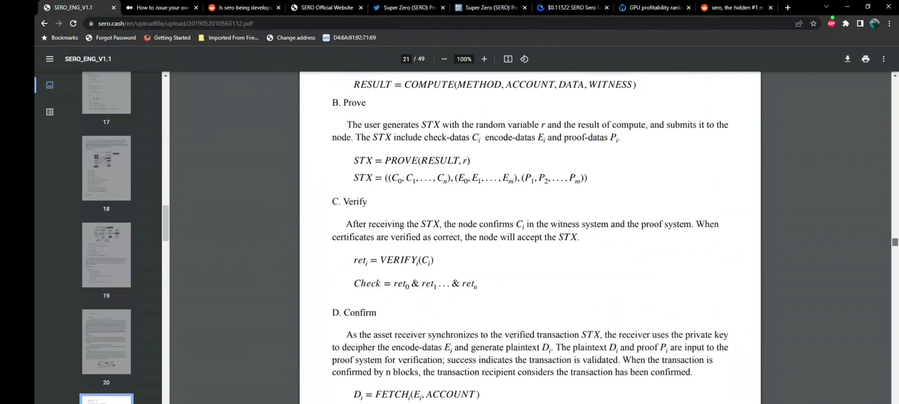
scroll(down, 3)
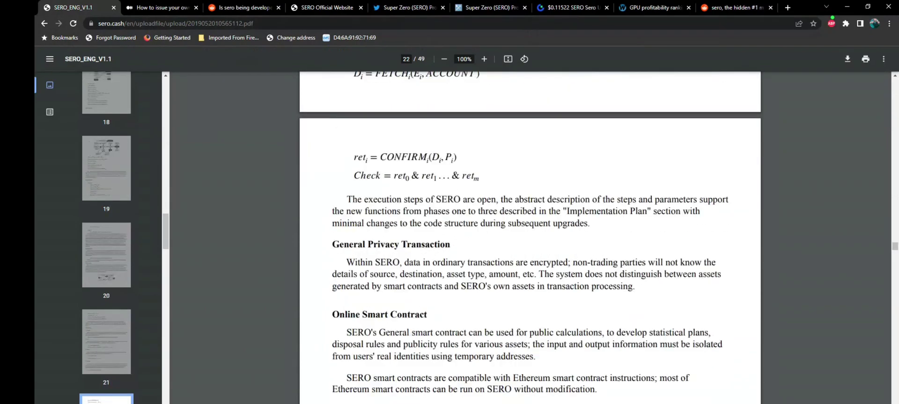
scroll(down, 3)
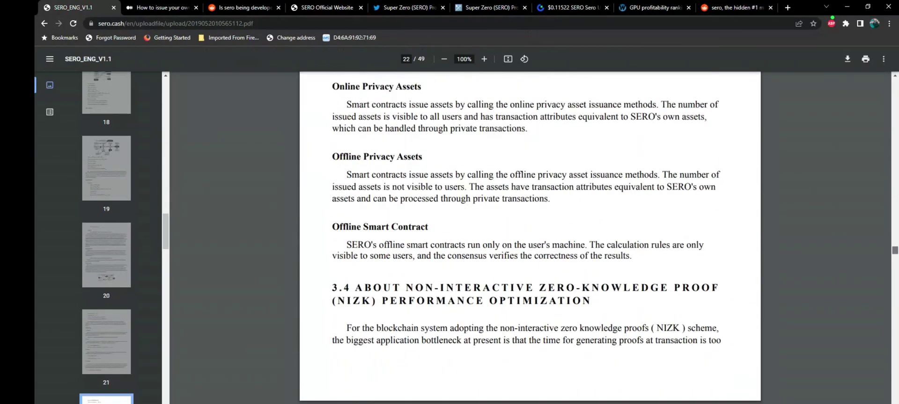
scroll(down, 3)
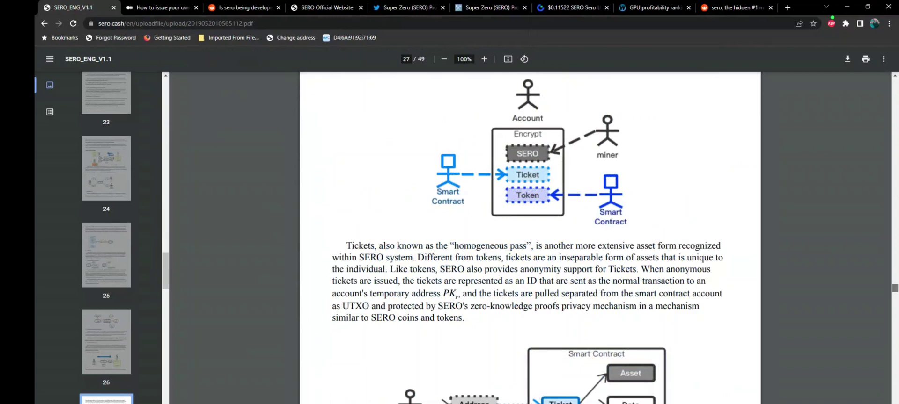
scroll(down, 3)
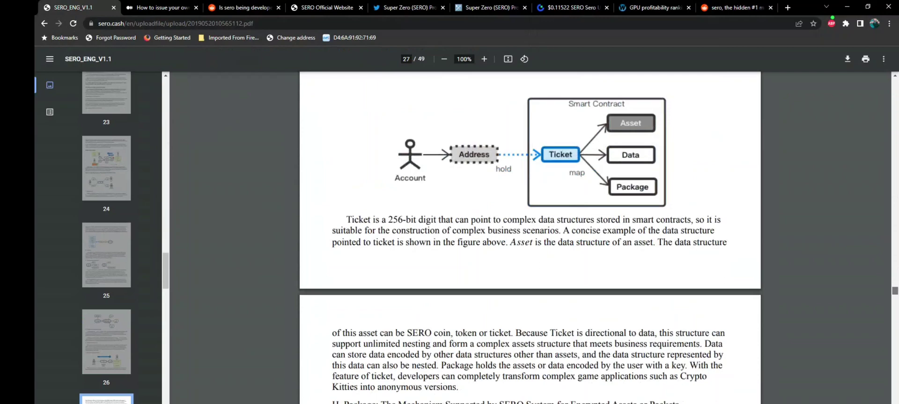
scroll(down, 3)
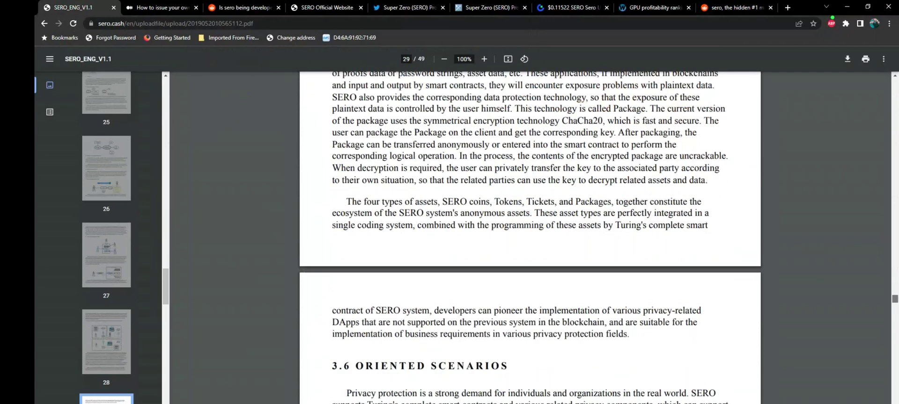
scroll(down, 3)
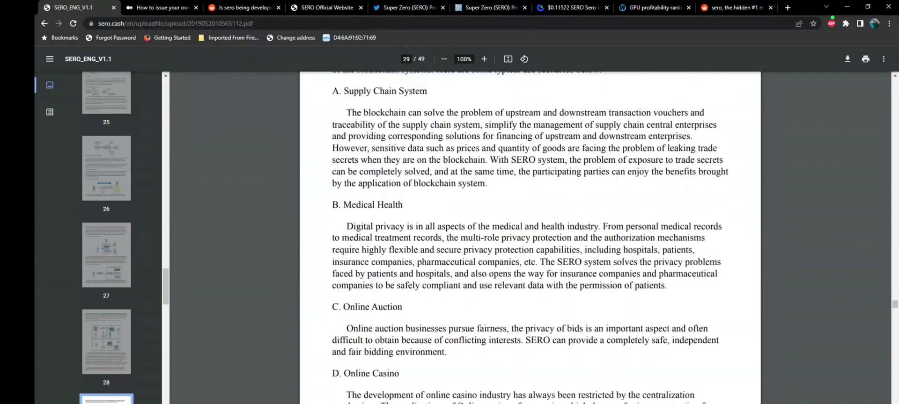
scroll(down, 3)
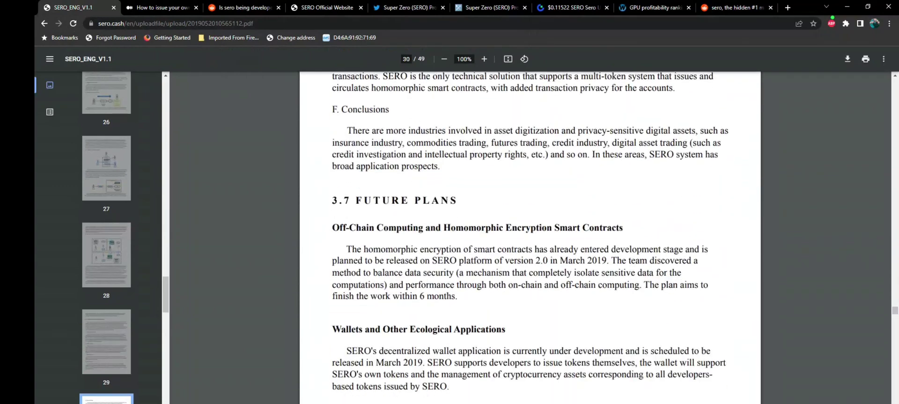
scroll(down, 3)
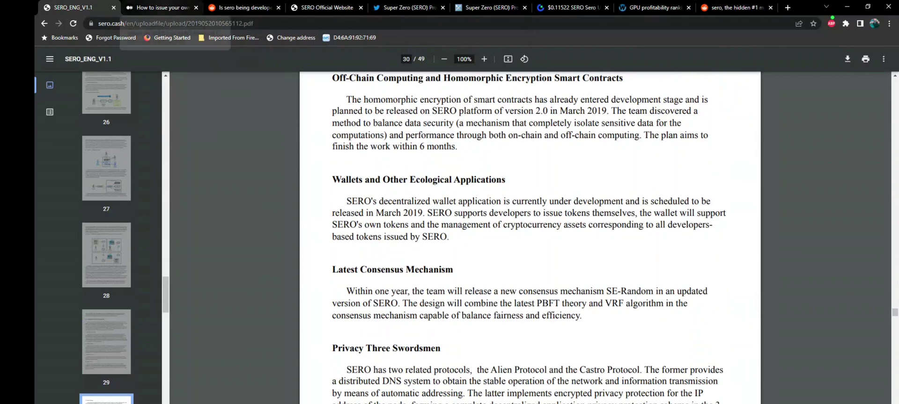
Open the 'How to issue your own privacy token' tutorial and scroll to its contract code
click(162, 8)
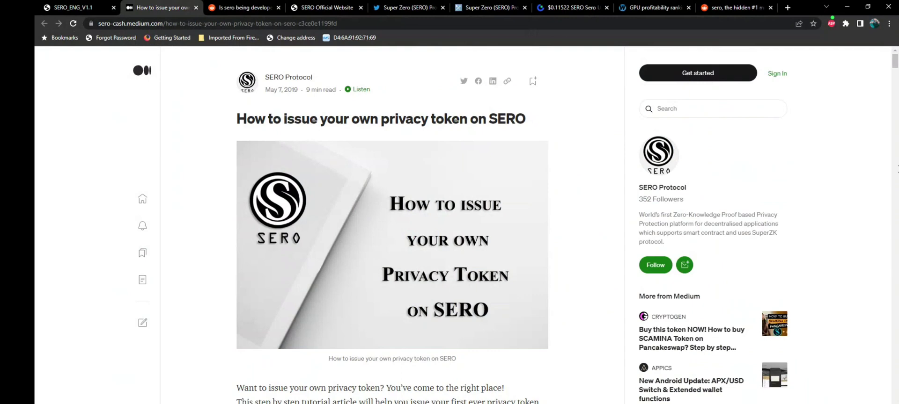
scroll(down, 3)
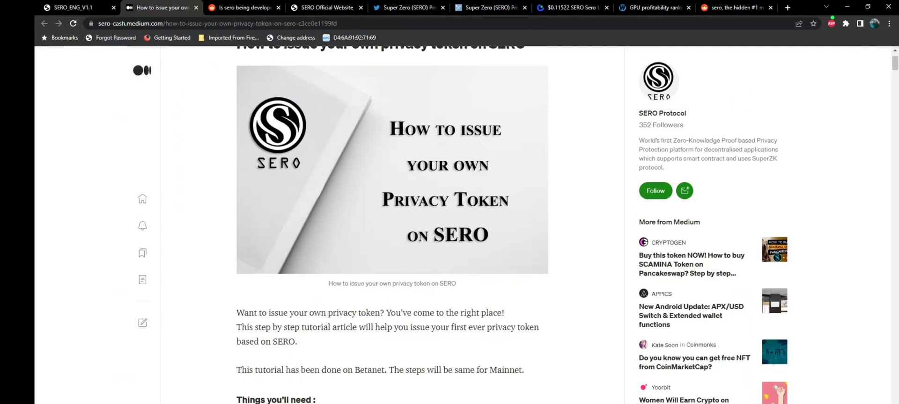
scroll(down, 3)
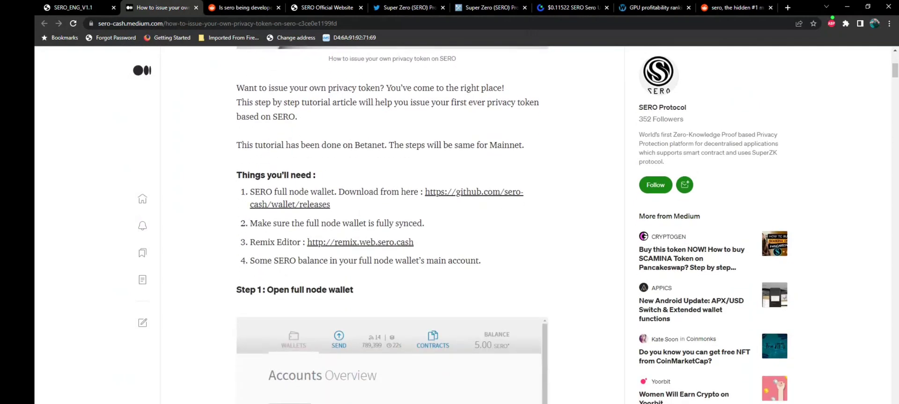
scroll(down, 3)
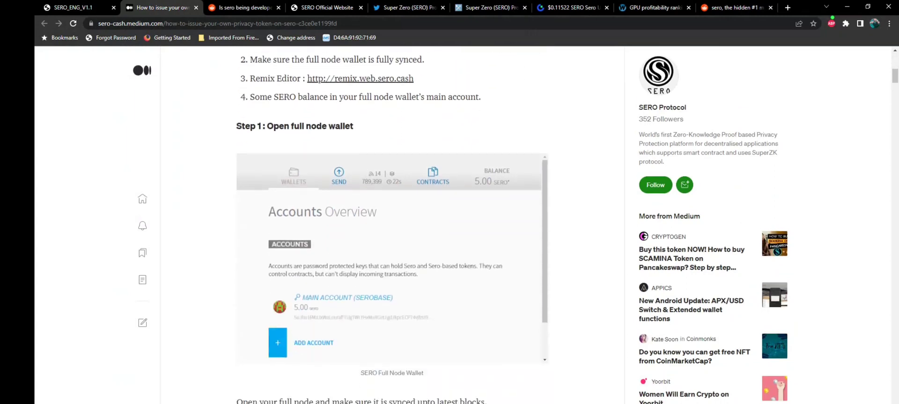
scroll(down, 3)
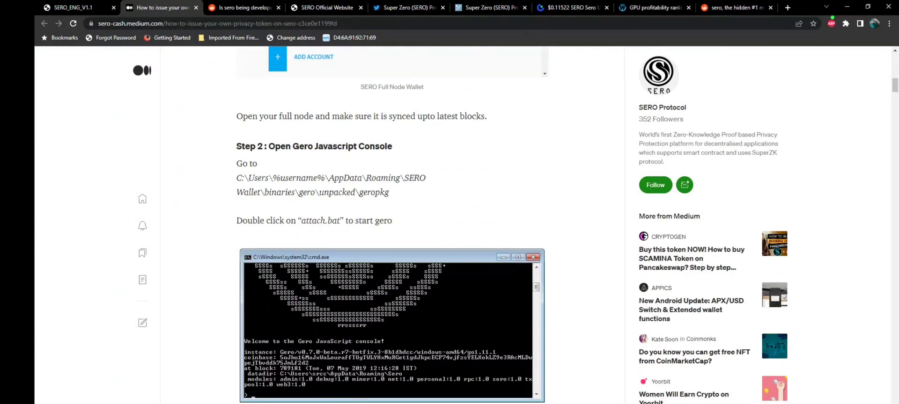
scroll(down, 3)
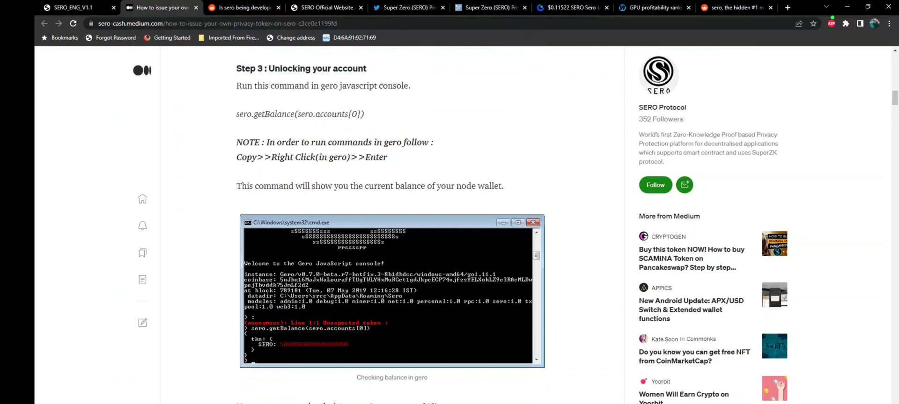
scroll(down, 3)
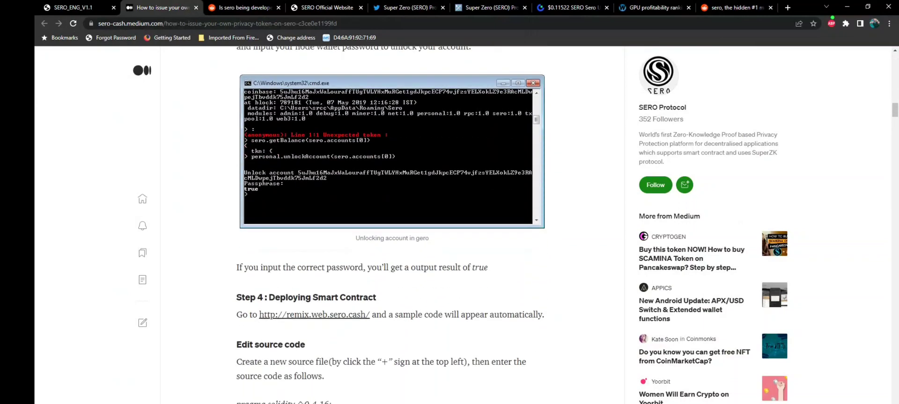
scroll(down, 3)
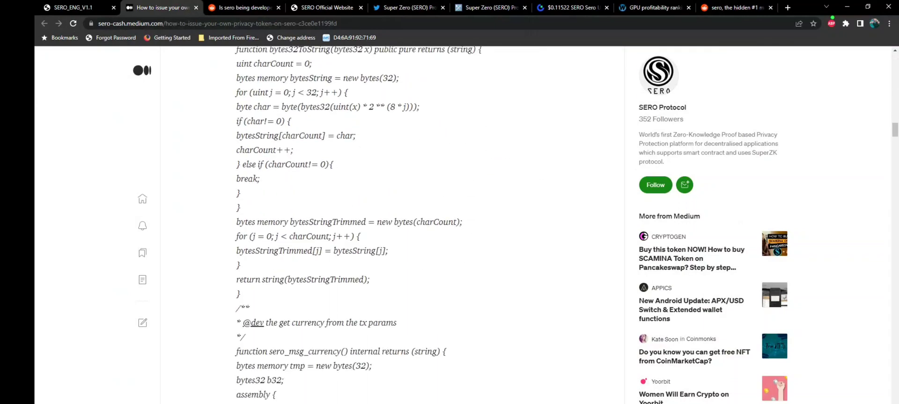
scroll(down, 3)
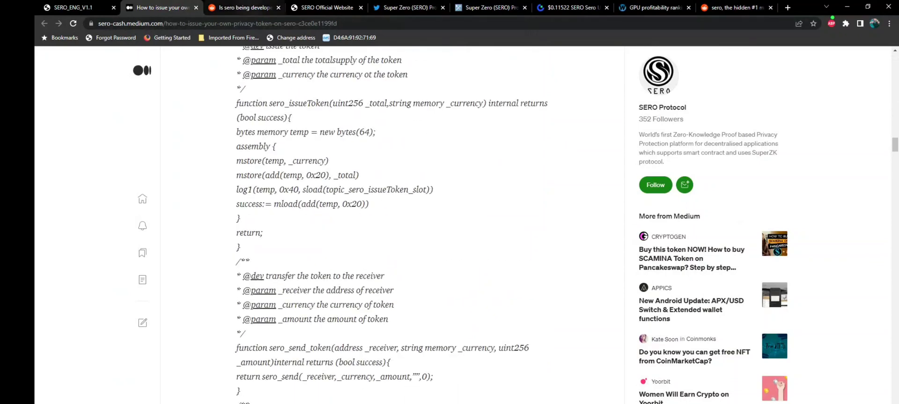
Open the 'Is sero being developed or is it abandoned?' thread and scroll to its comments
click(250, 8)
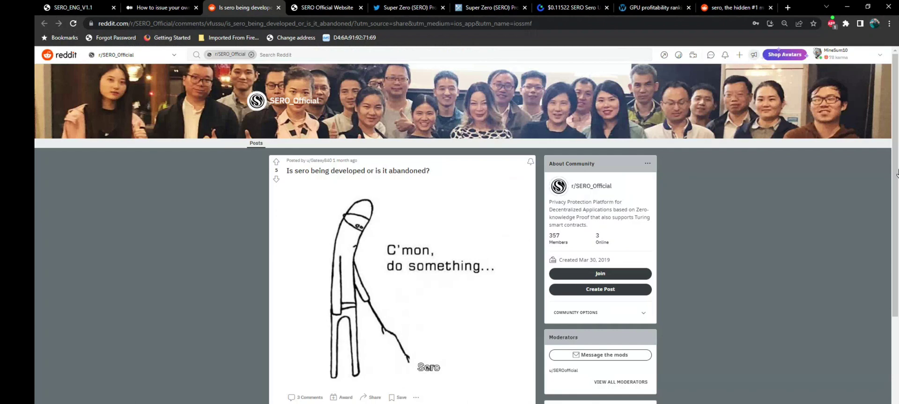
scroll(down, 3)
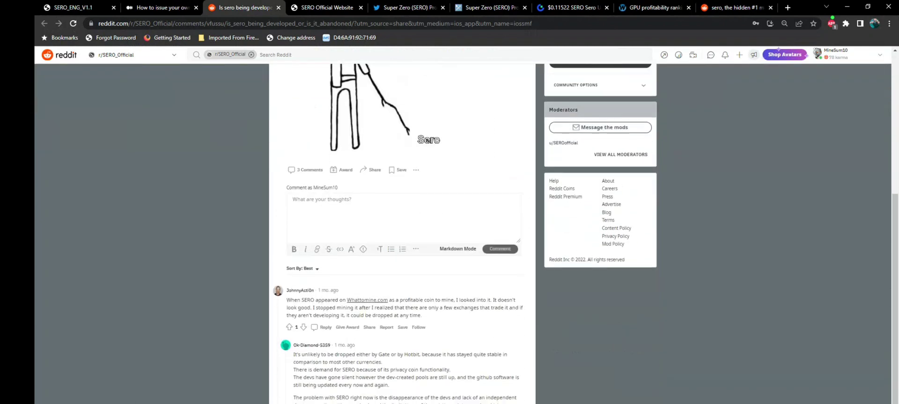
scroll(down, 3)
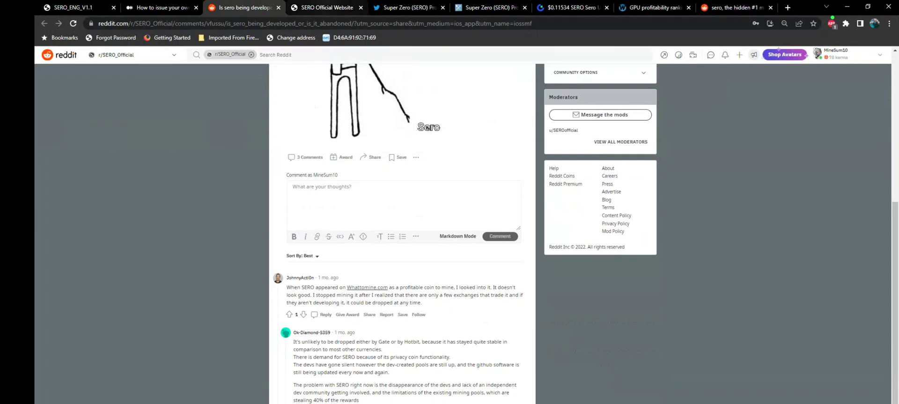
Switch to the SERO official website blog and scroll up to its announcement list
click(324, 8)
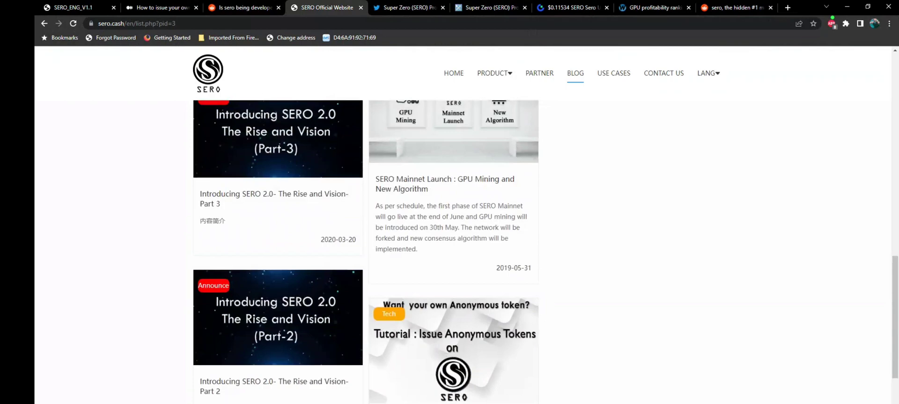
scroll(up, 3)
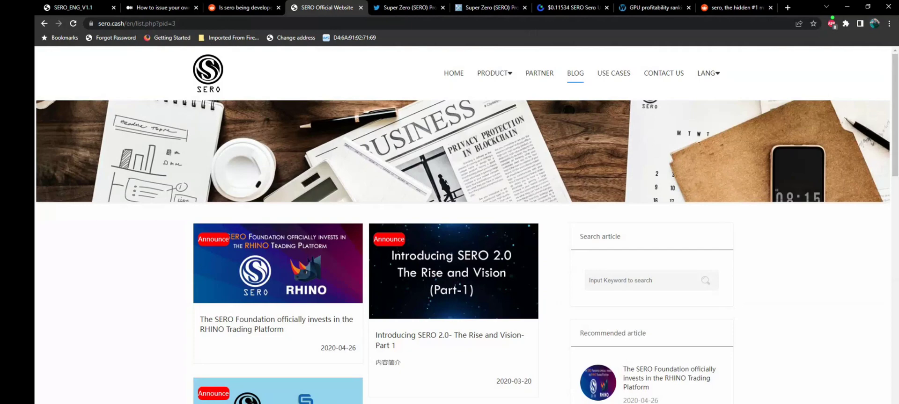
click(407, 8)
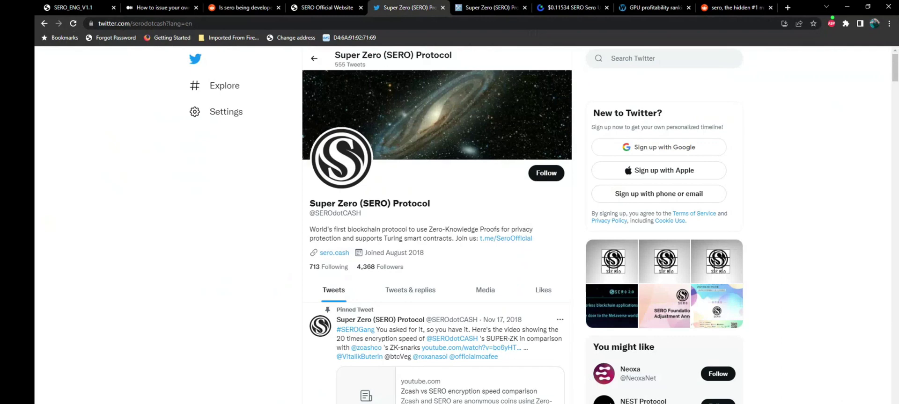
scroll(down, 3)
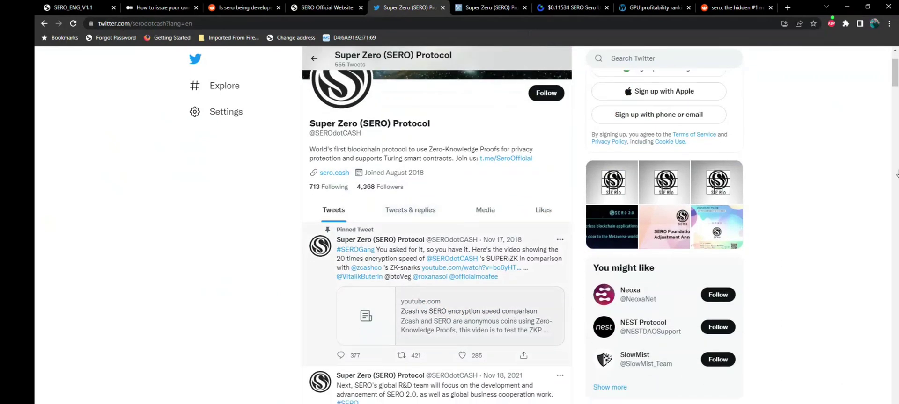
scroll(down, 3)
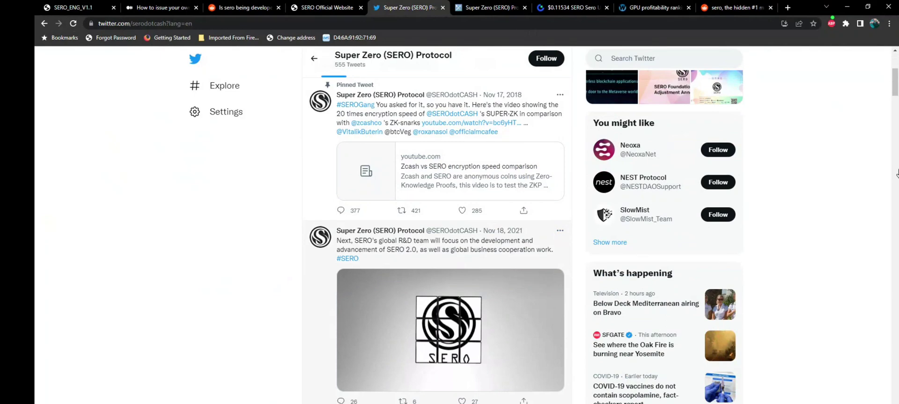
scroll(down, 3)
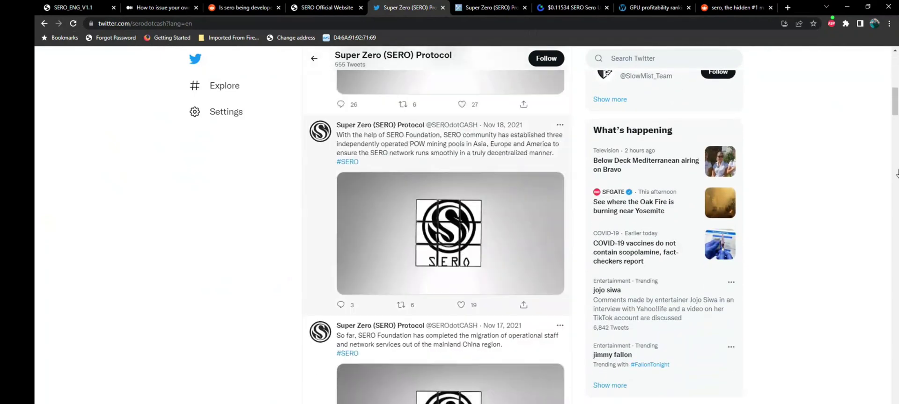
scroll(down, 3)
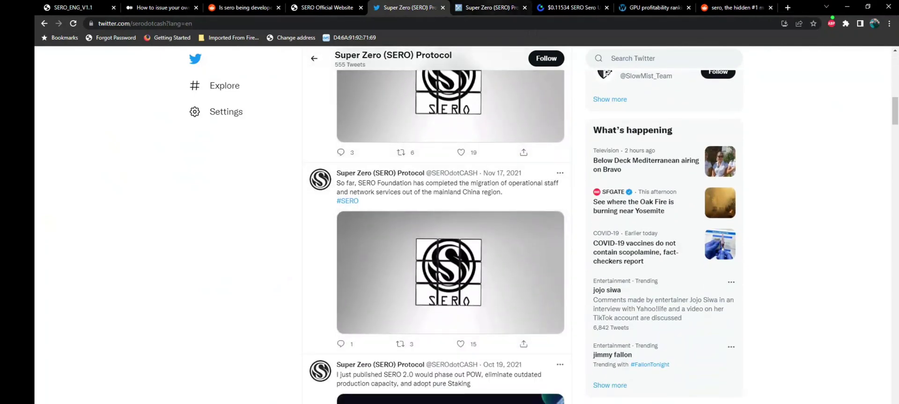
click(490, 7)
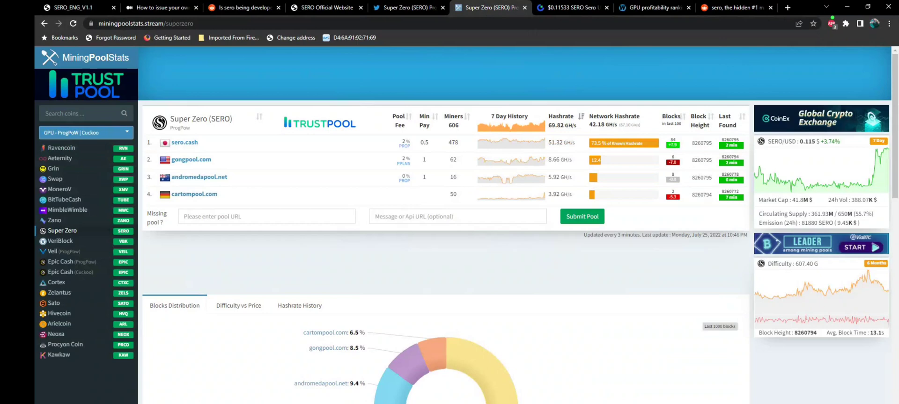
Compare MiningPoolStats with Gate.io SERO/USDT (~$0.1153), then show WhatToMine's GPU ranking
click(570, 8)
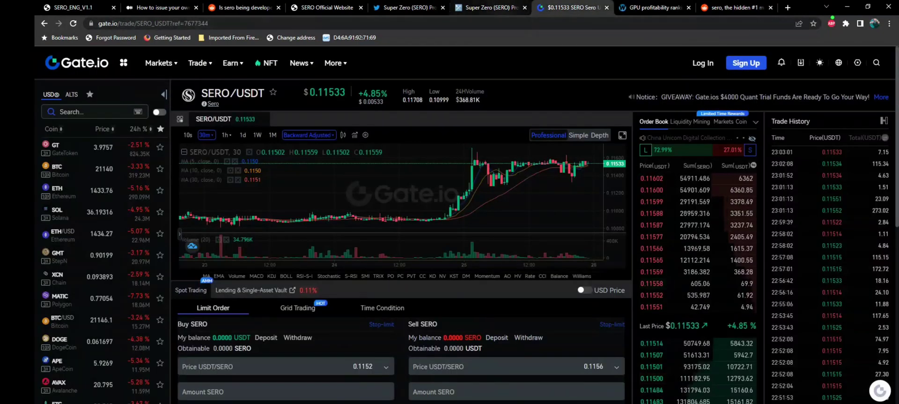
click(489, 7)
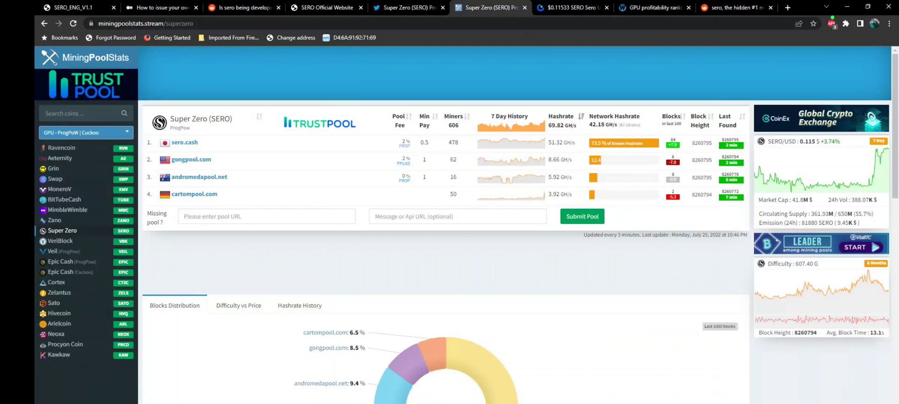
click(572, 7)
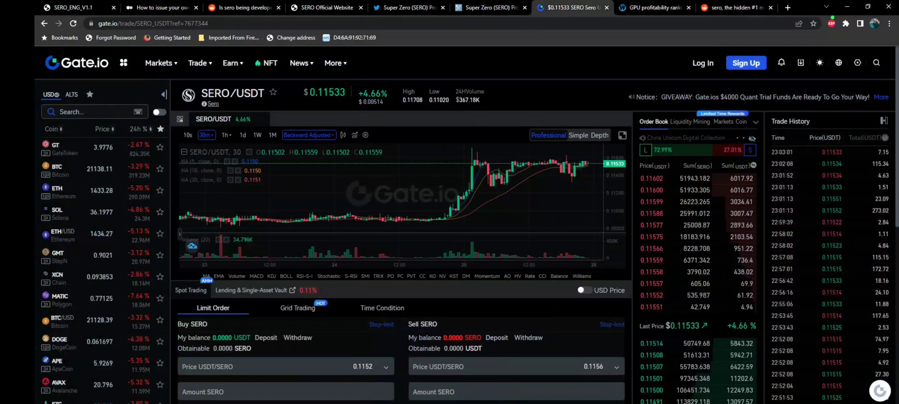
click(651, 7)
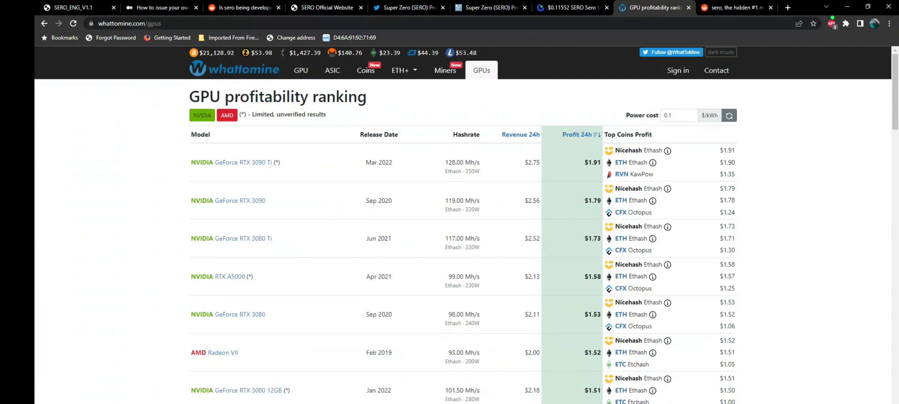
scroll(down, 3)
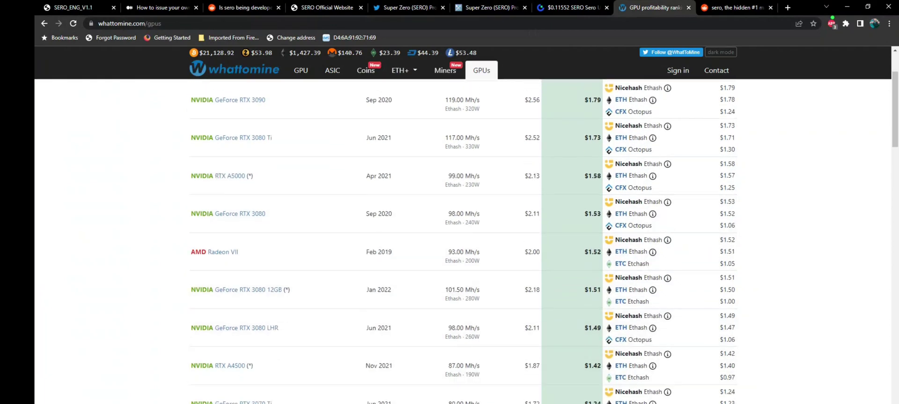
scroll(down, 3)
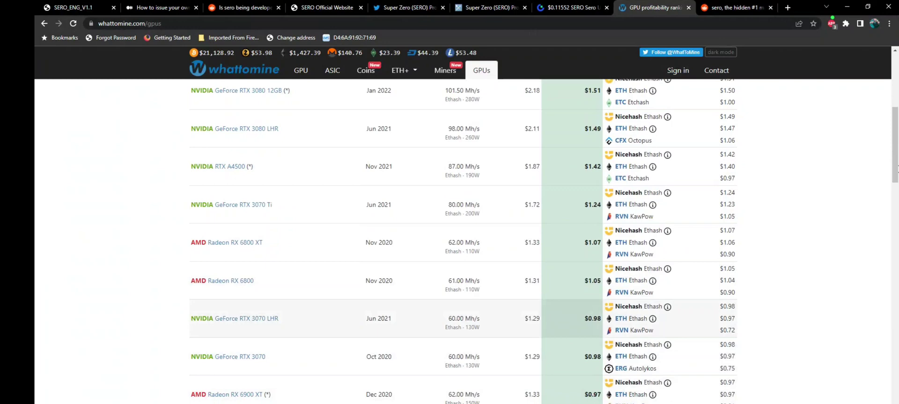
scroll(down, 3)
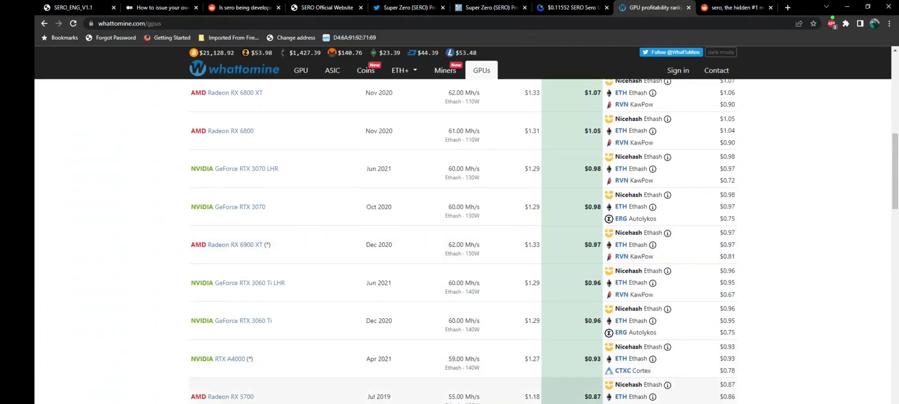
scroll(down, 3)
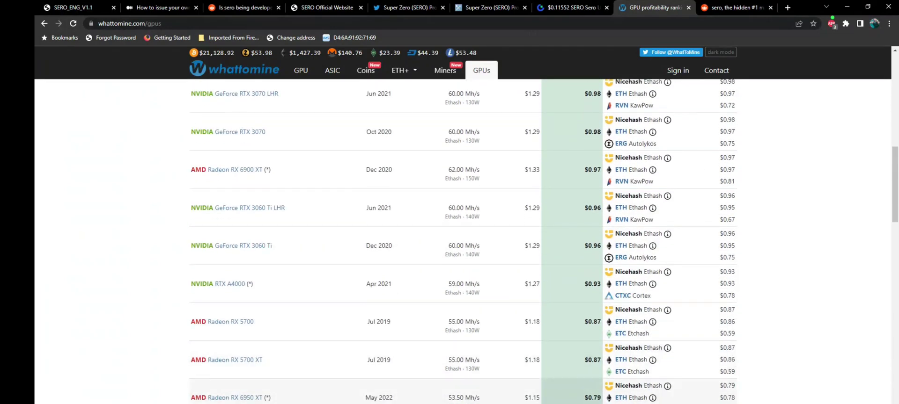
scroll(up, 3)
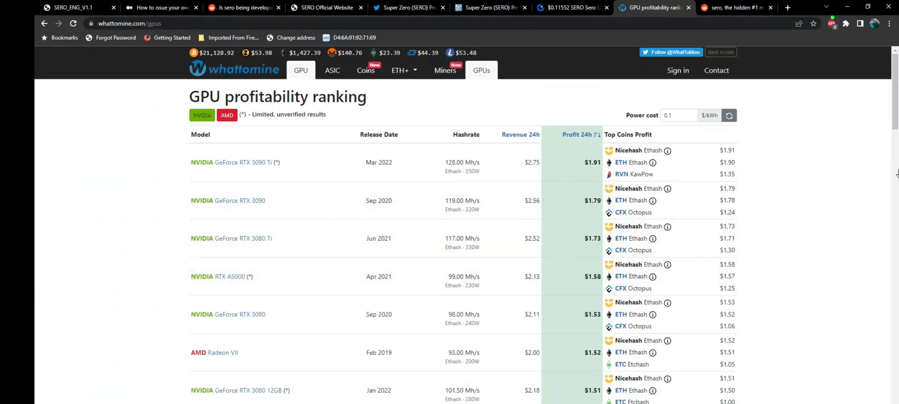
Find the Sero (SERO) row in WhatToMine's multi-coin table, then open the Reddit profitability post
click(366, 70)
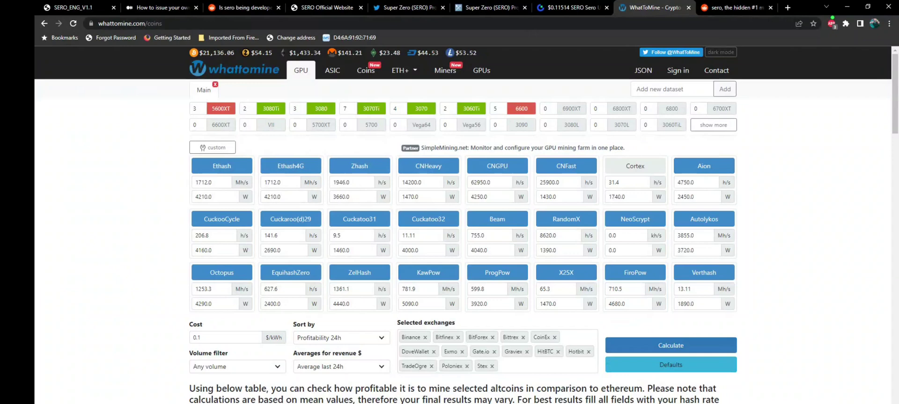
scroll(down, 3)
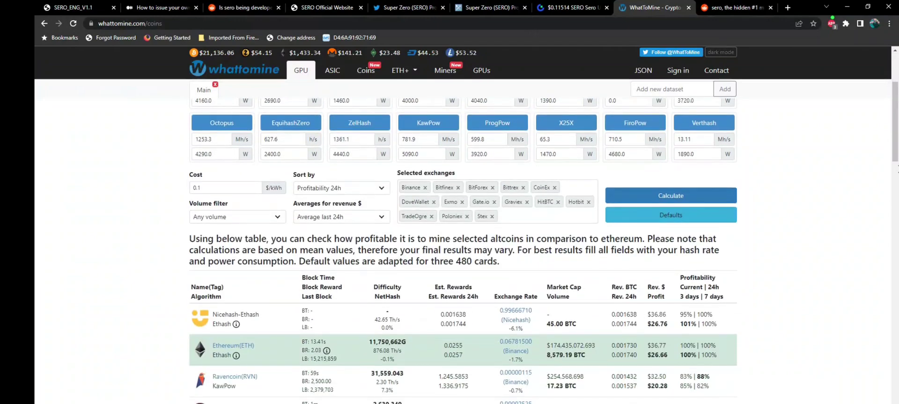
scroll(down, 3)
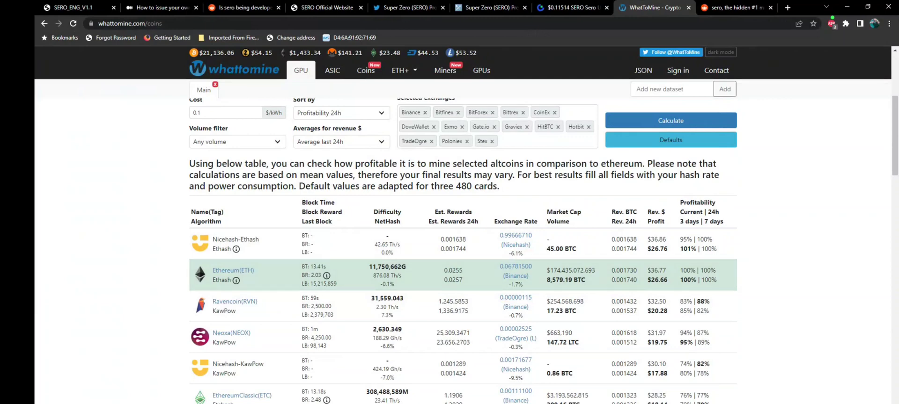
scroll(down, 3)
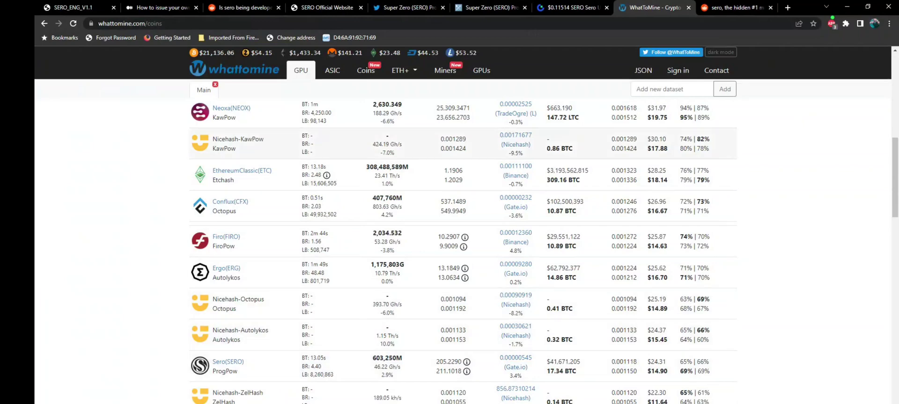
click(733, 8)
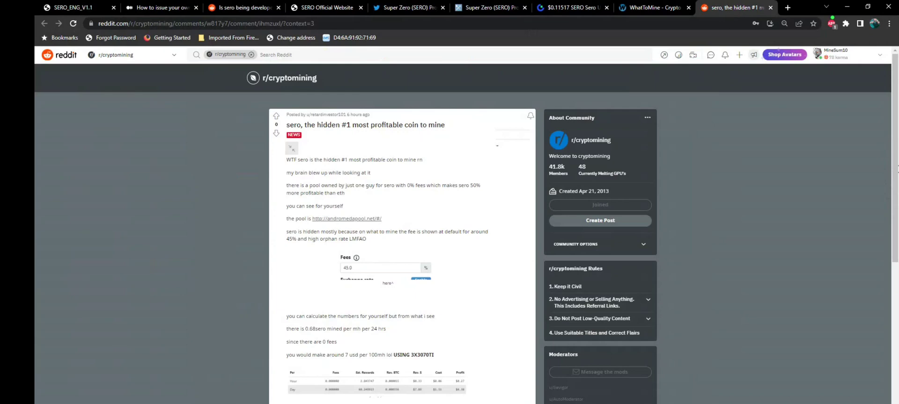
Visit the 0%-fee andromedapool.net link, read the Reddit comments, and return to WhatToMine
click(346, 219)
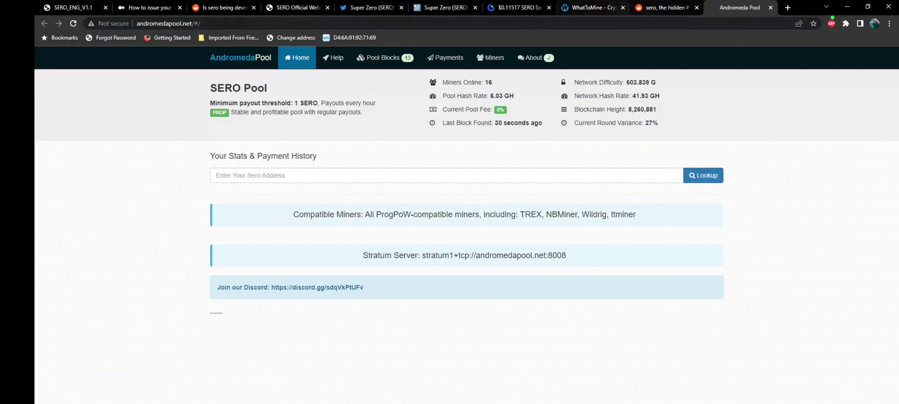
click(664, 8)
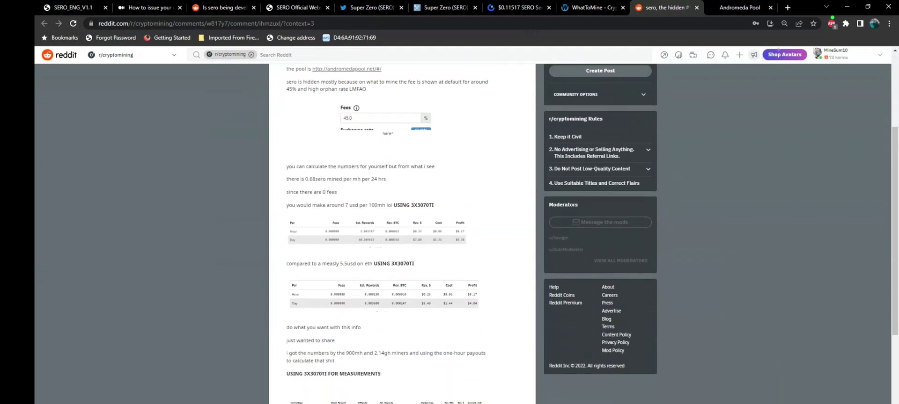
scroll(down, 3)
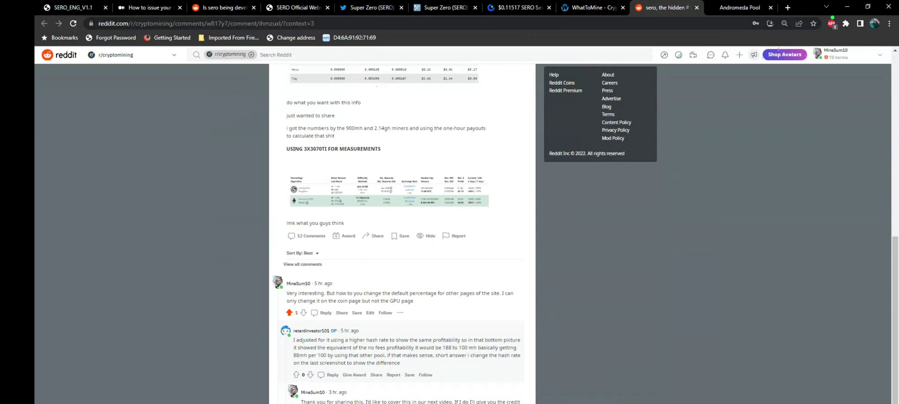
click(591, 8)
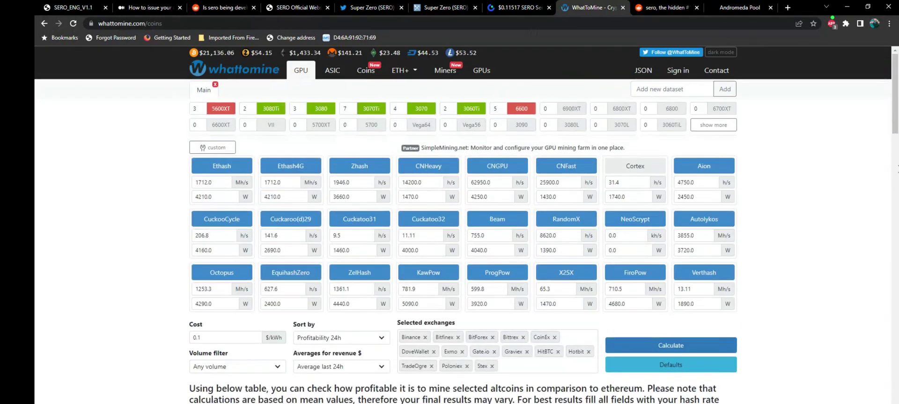
Open the Sero (SERO) calculator, note its 45% fee, then view Gate.io's SERO/USDT price
click(366, 70)
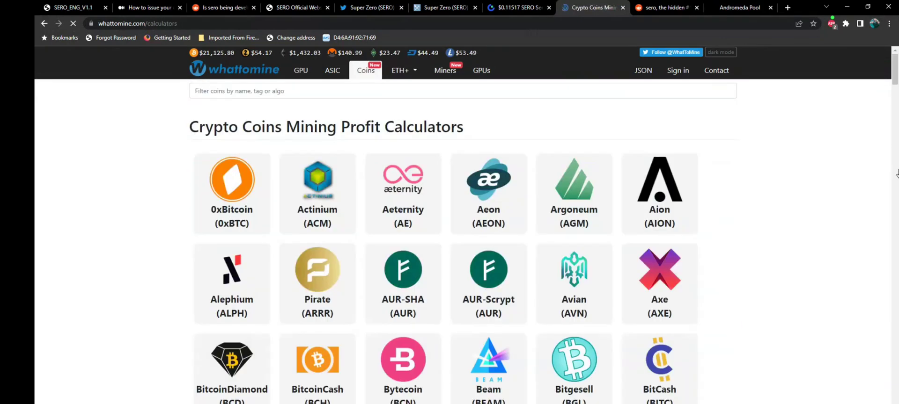
scroll(down, 3)
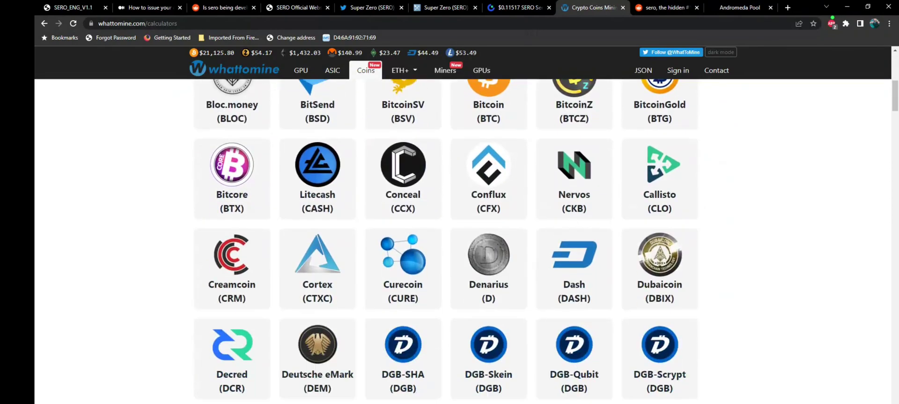
scroll(down, 3)
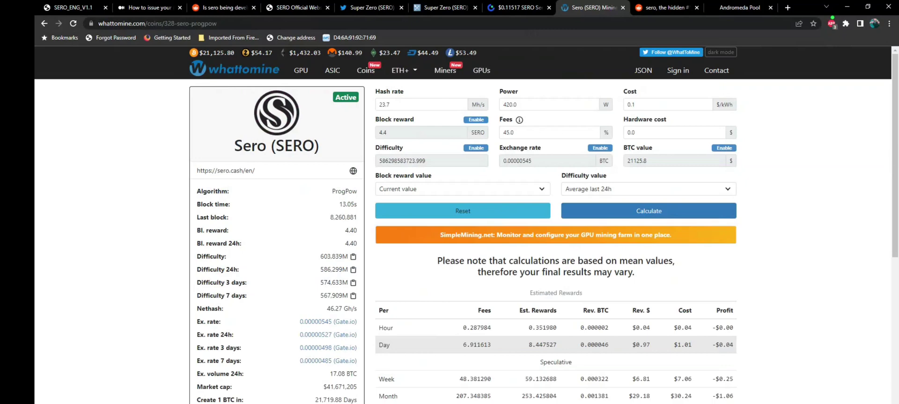
mouse_move(895, 173)
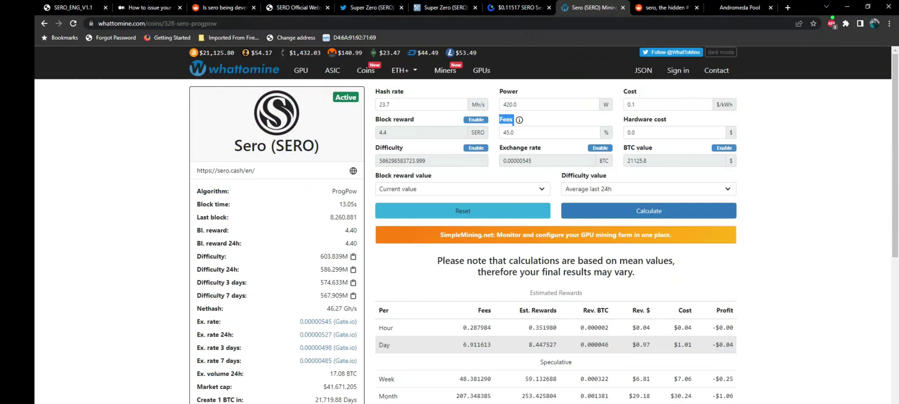
click(547, 132)
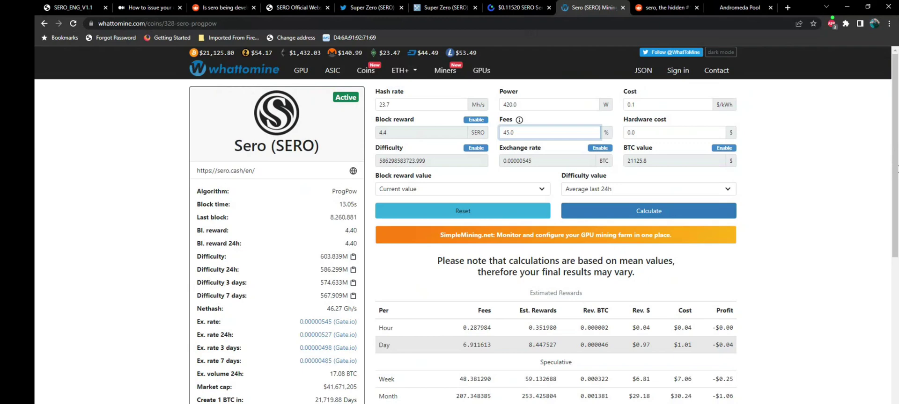
click(513, 8)
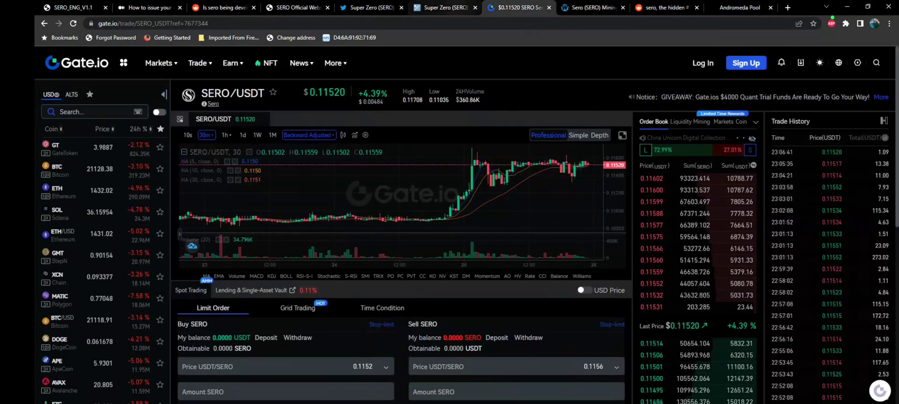
Pass the Super Zero pool stats tab and return to WhatToMine's SERO calculator
click(444, 7)
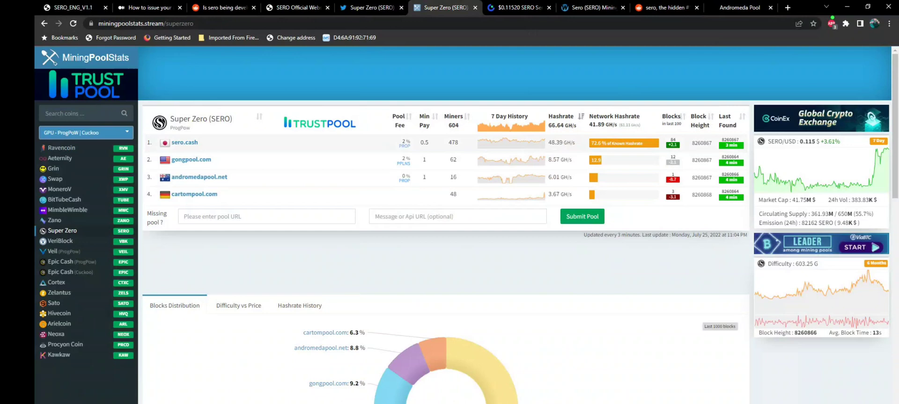
mouse_move(664, 8)
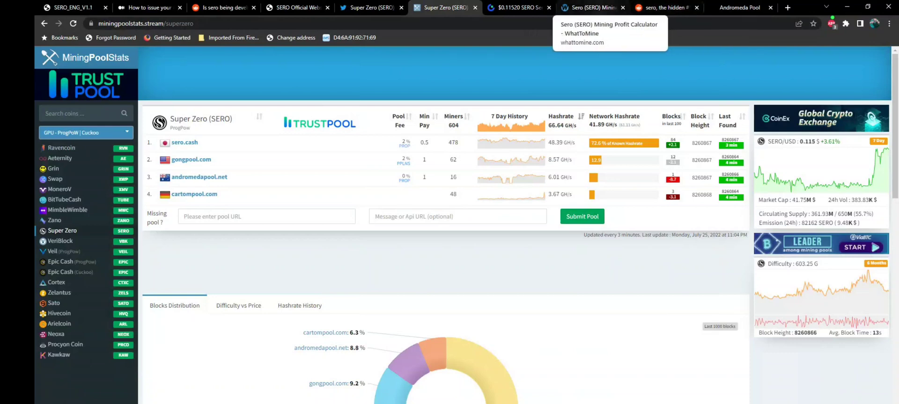
click(592, 7)
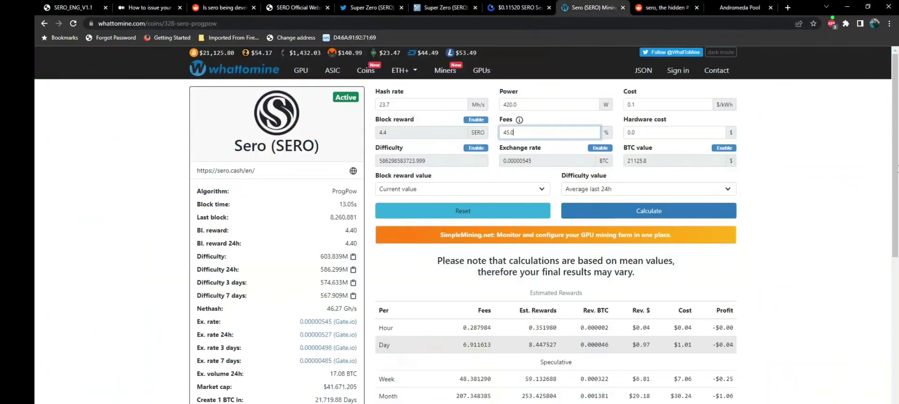
Lower the SERO calculator's pool fee to 2% and select the hash rate value
triple_click(550, 133)
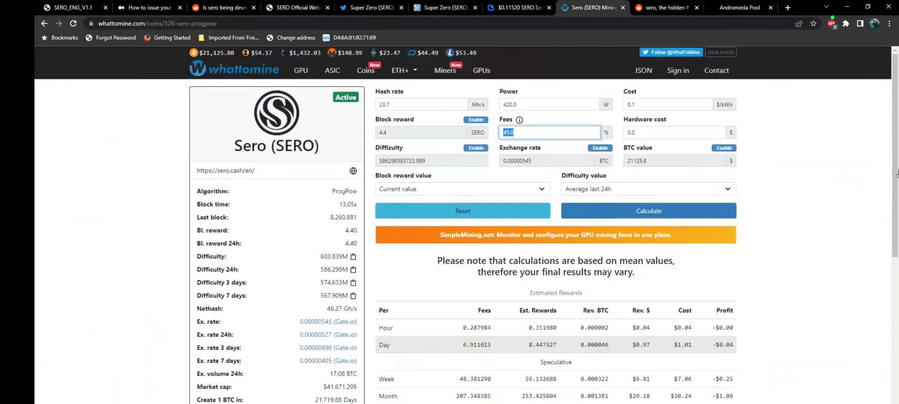
text(2)
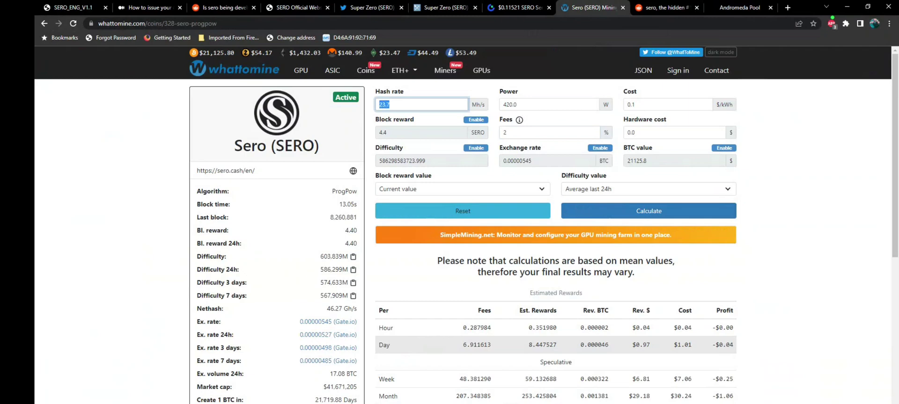
click(549, 104)
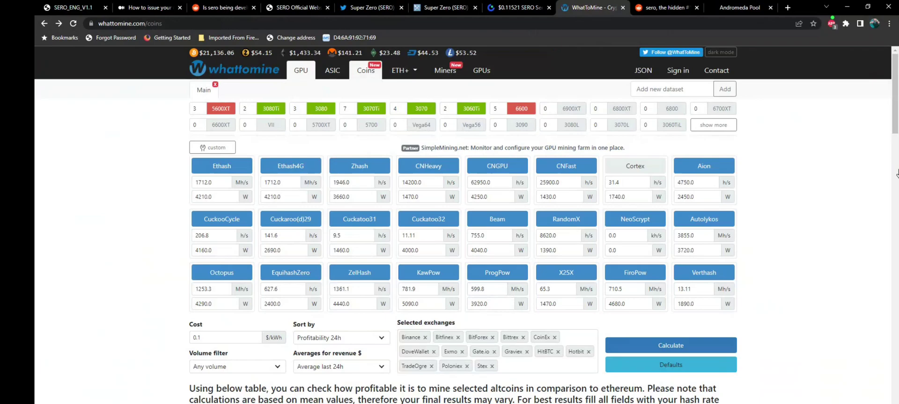
Reopen the Sero calculator and enter a 600 Mh/s hash rate
click(365, 70)
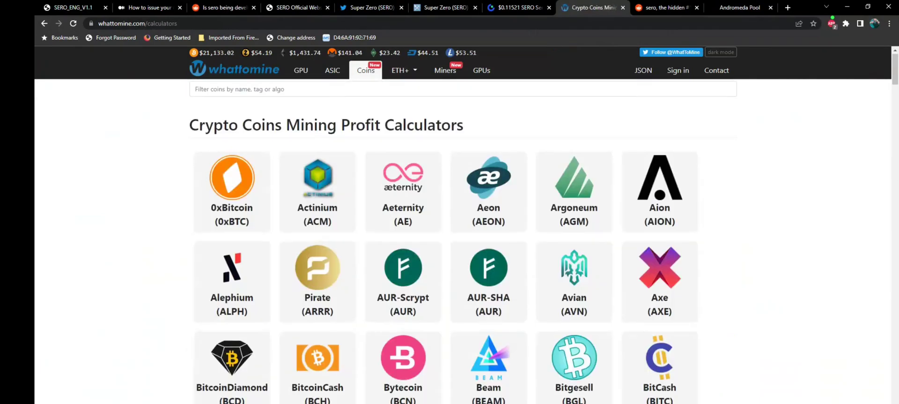
scroll(down, 3)
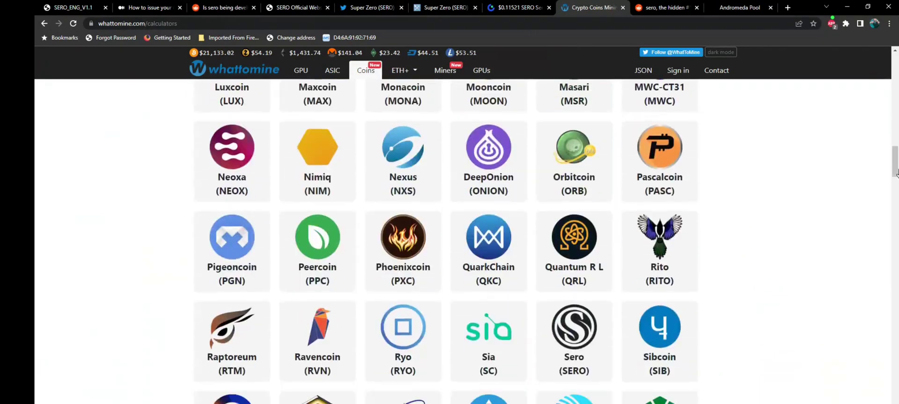
scroll(down, 3)
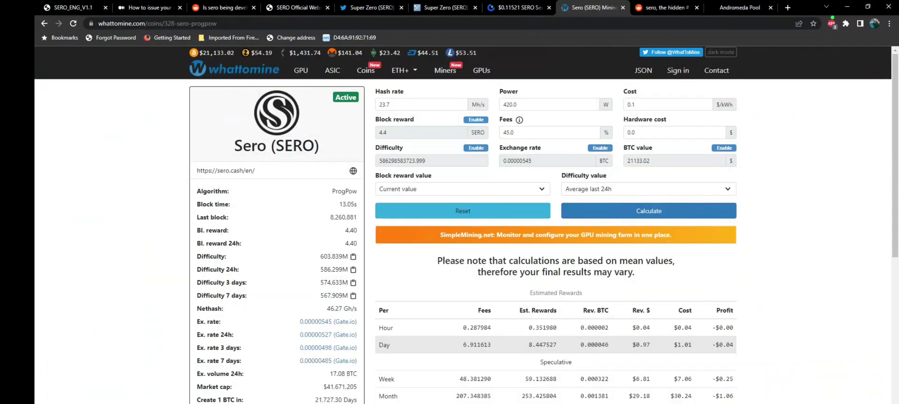
text(600)
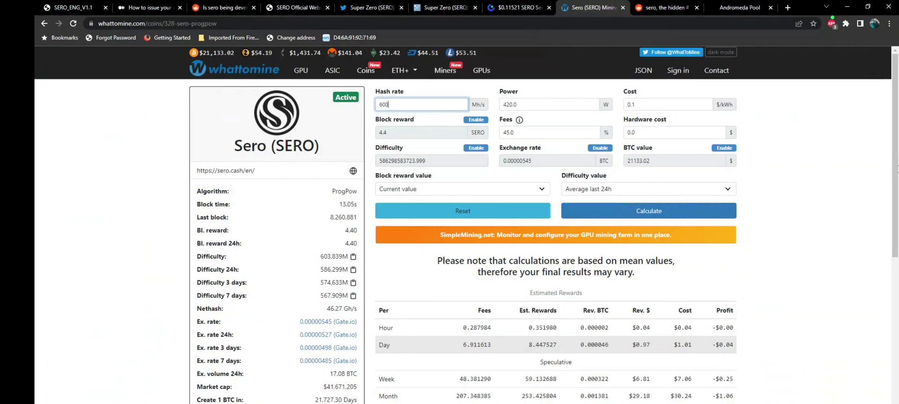
Set power to 4000 W, edit the fee, and calculate $14.71 daily profit
click(548, 105)
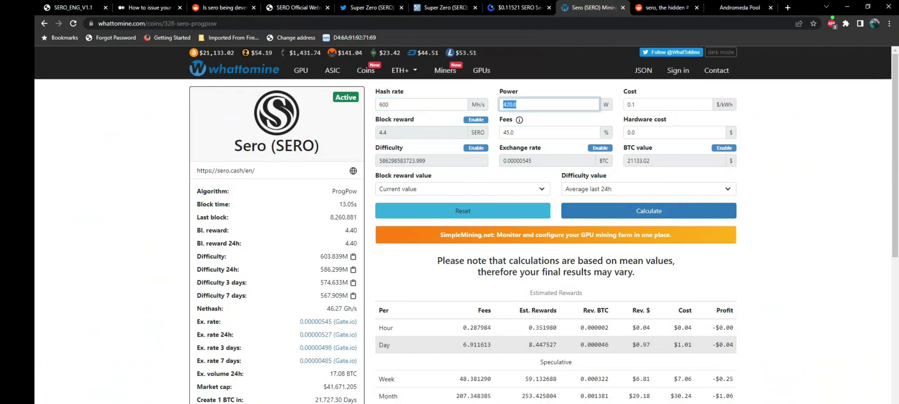
text(5000)
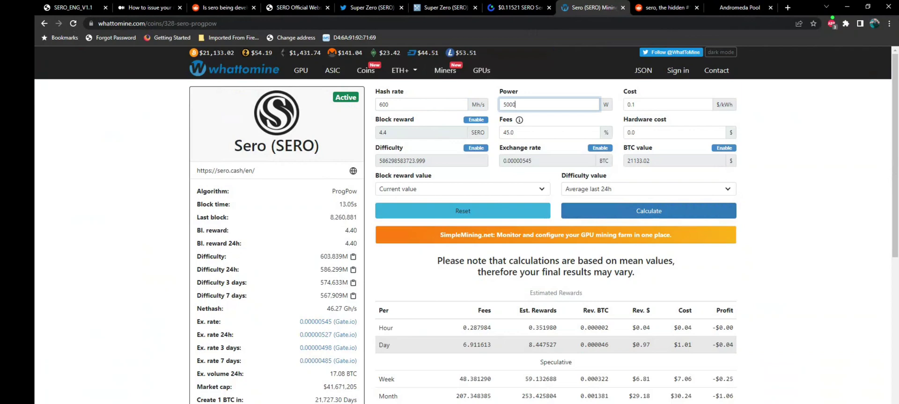
key(Backspace)
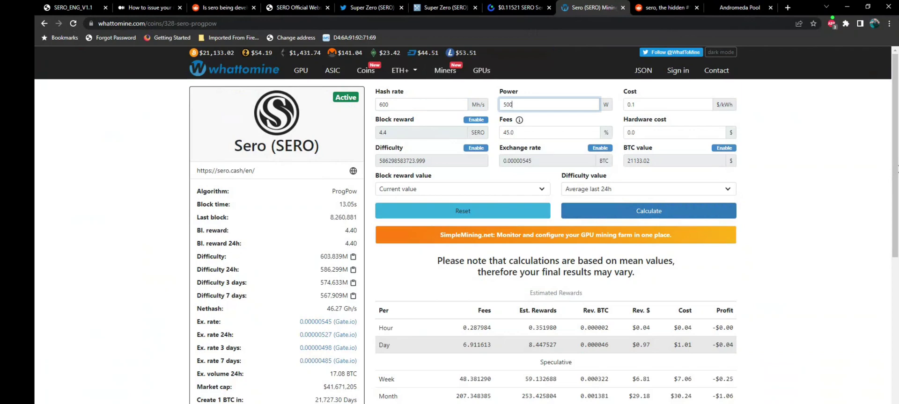
text(4000)
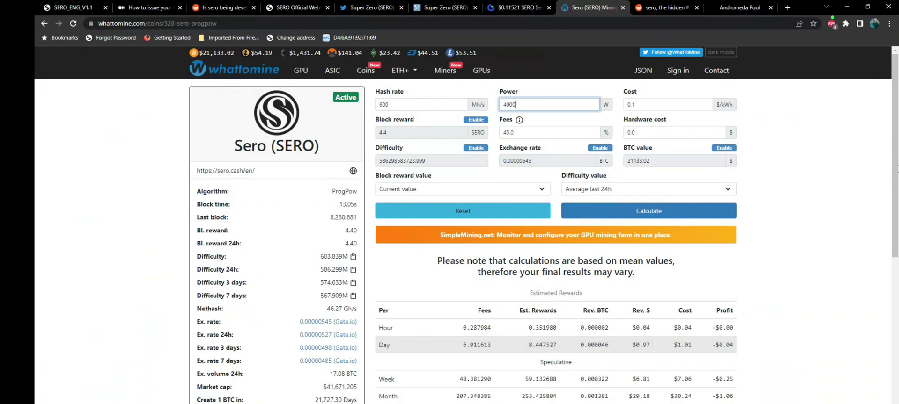
click(549, 133)
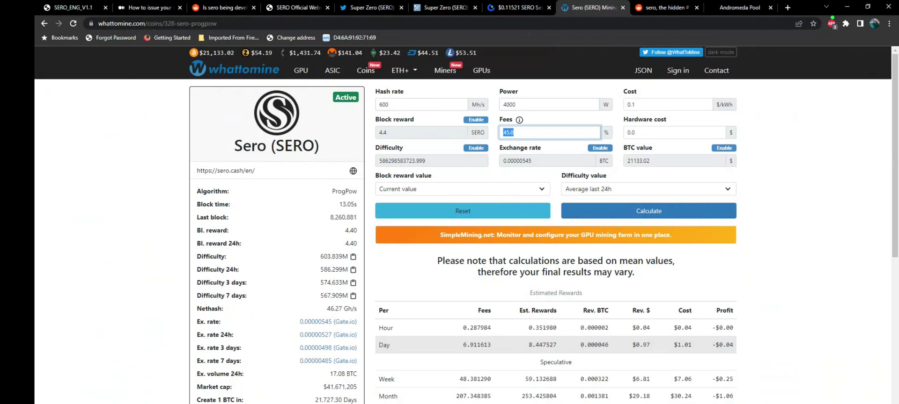
text(2)
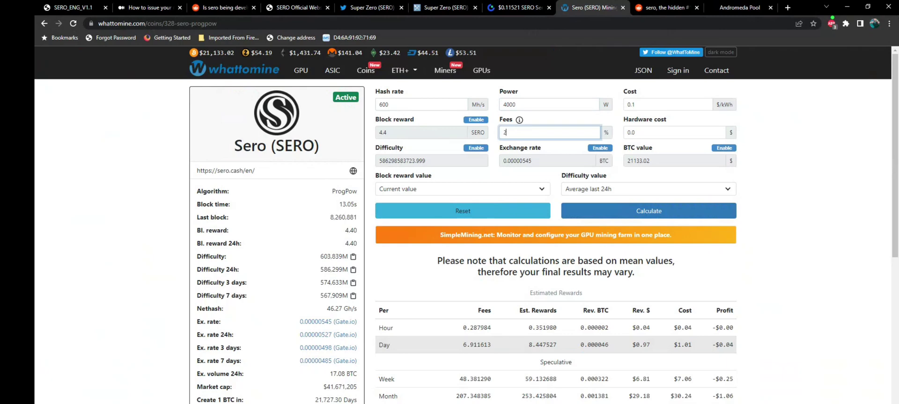
text(5)
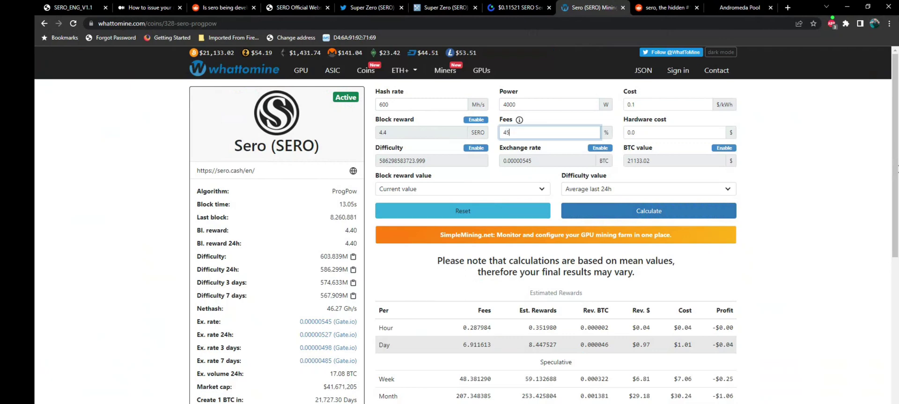
click(648, 211)
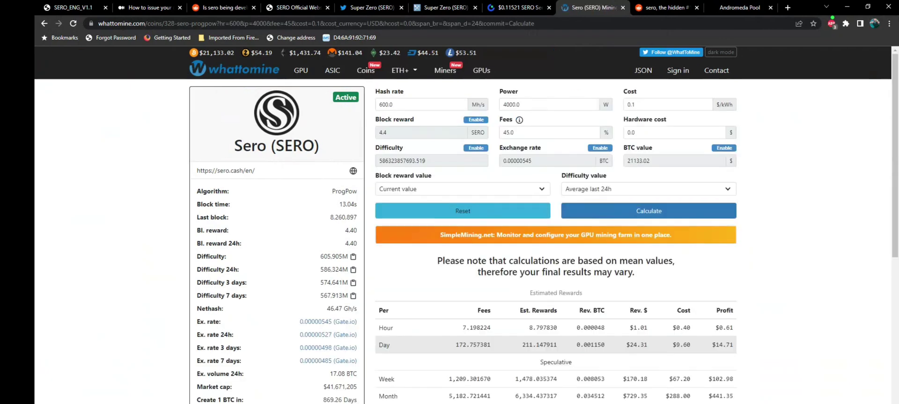
Recalculate with a 2% fee, raising daily profit to $33.72 at 600 Mh/s
scroll(down, 3)
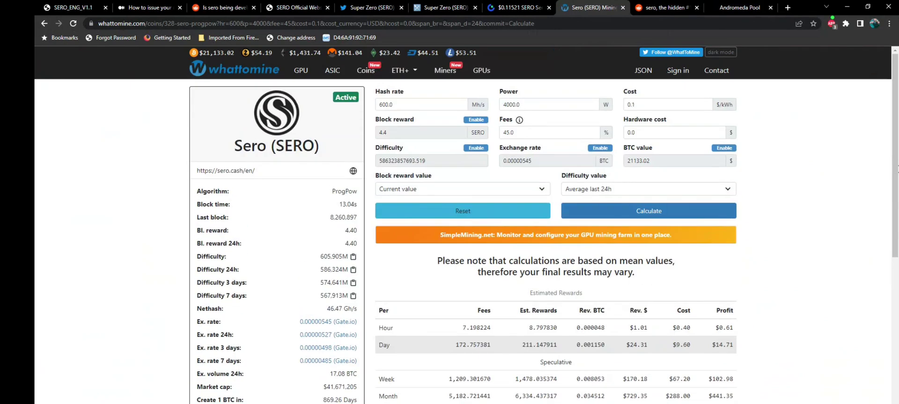
text(2)
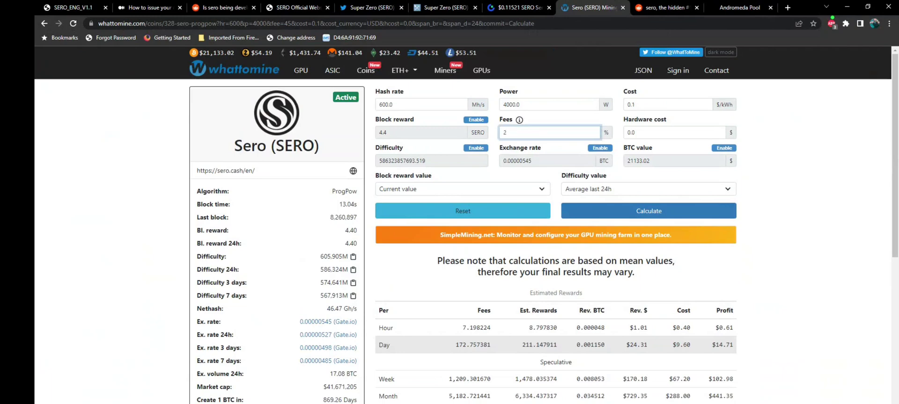
click(648, 212)
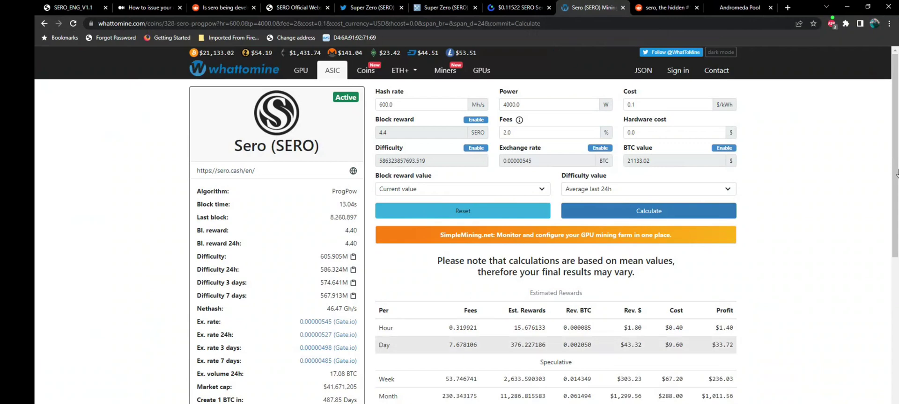
click(365, 70)
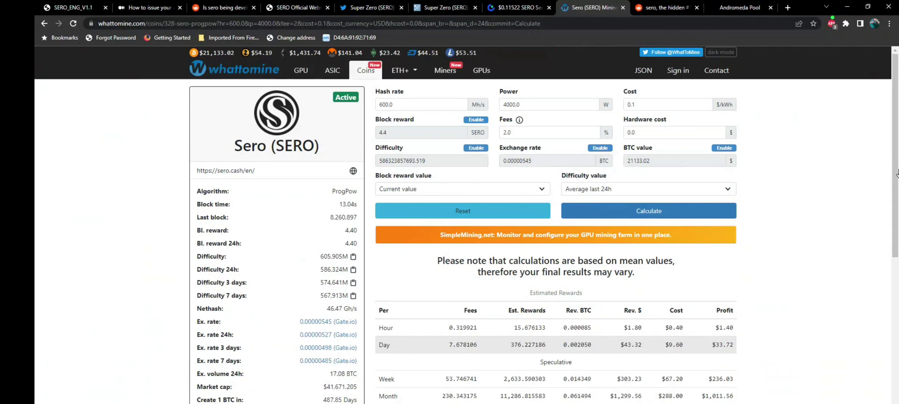
Show the GPU profitability table, check Gate.io's SERO/USDT price (~$0.1153), and return
click(304, 70)
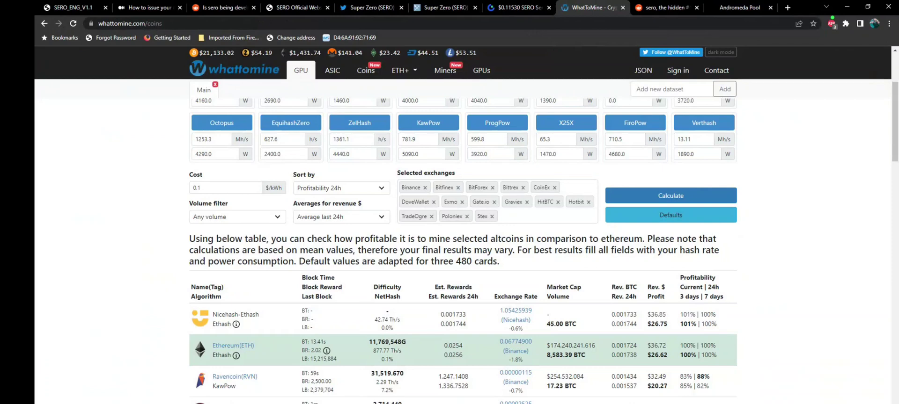
click(519, 7)
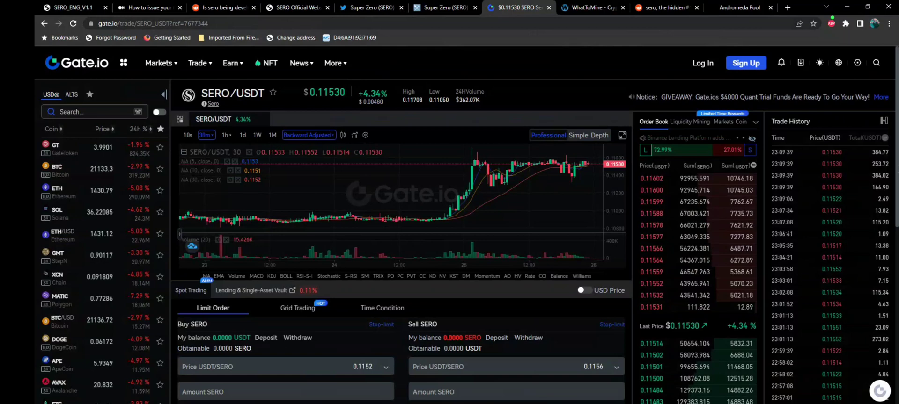
click(591, 7)
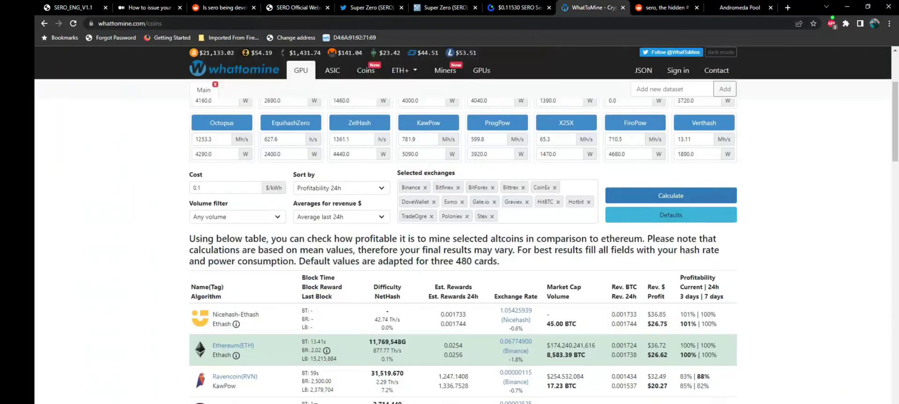